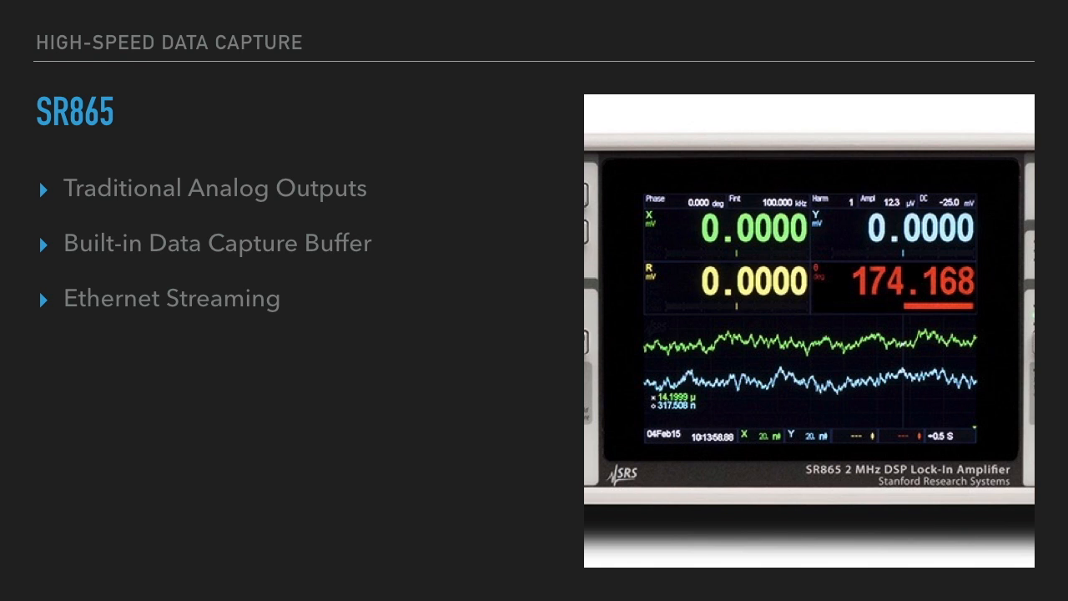
Step: Open the USB0::0xB506::0x2000::002725::INSTR session for the SR865 lock-in
key(Right)
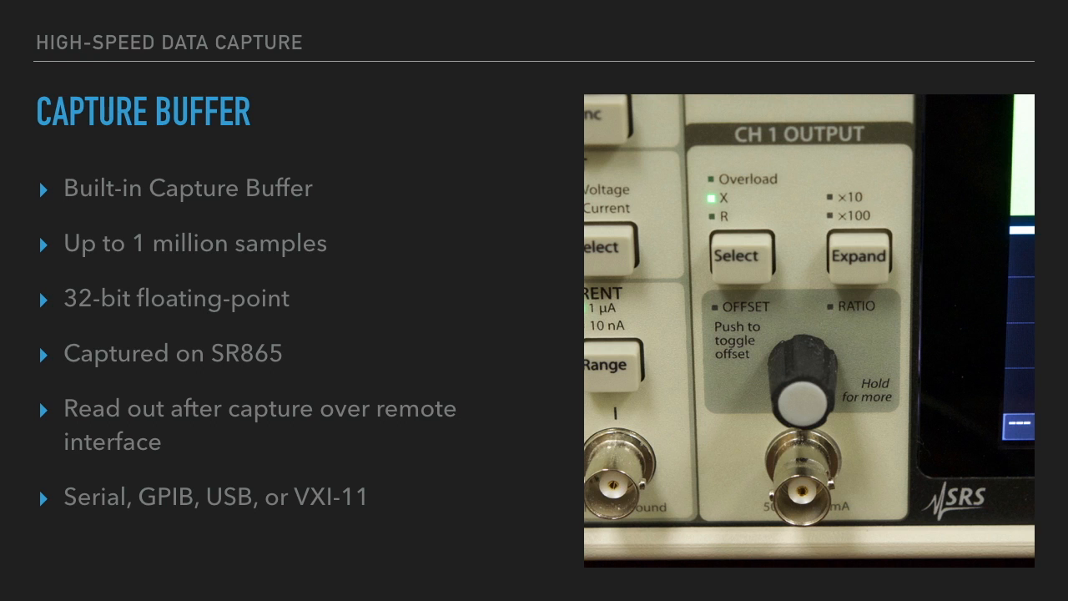
key(Right)
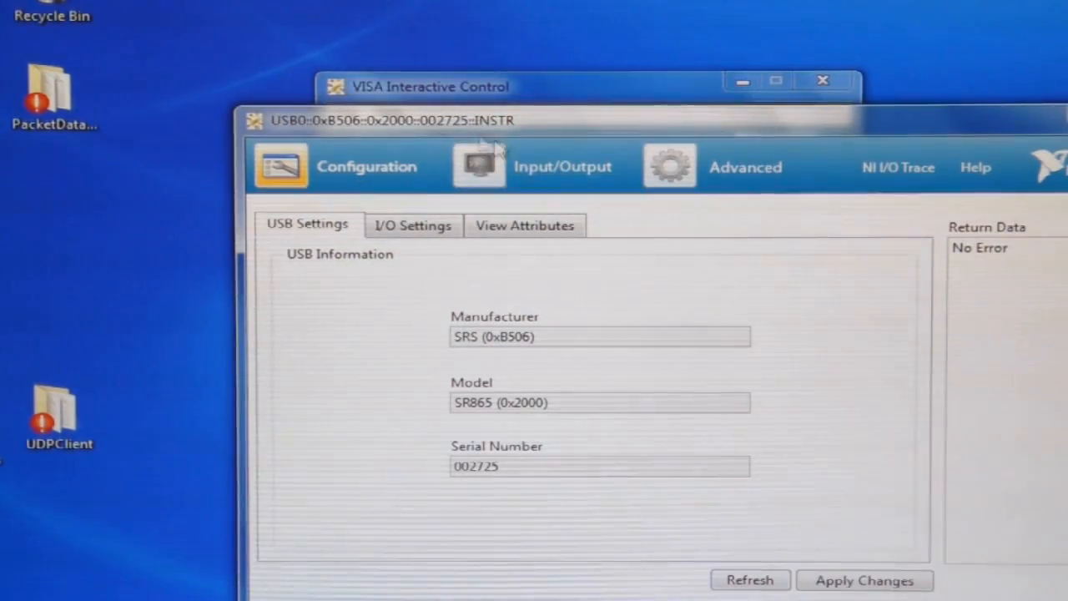
Step: Query *IDN? and get Stanford_Research_Systems,SR865A,002725,v1.34 back
click(479, 165)
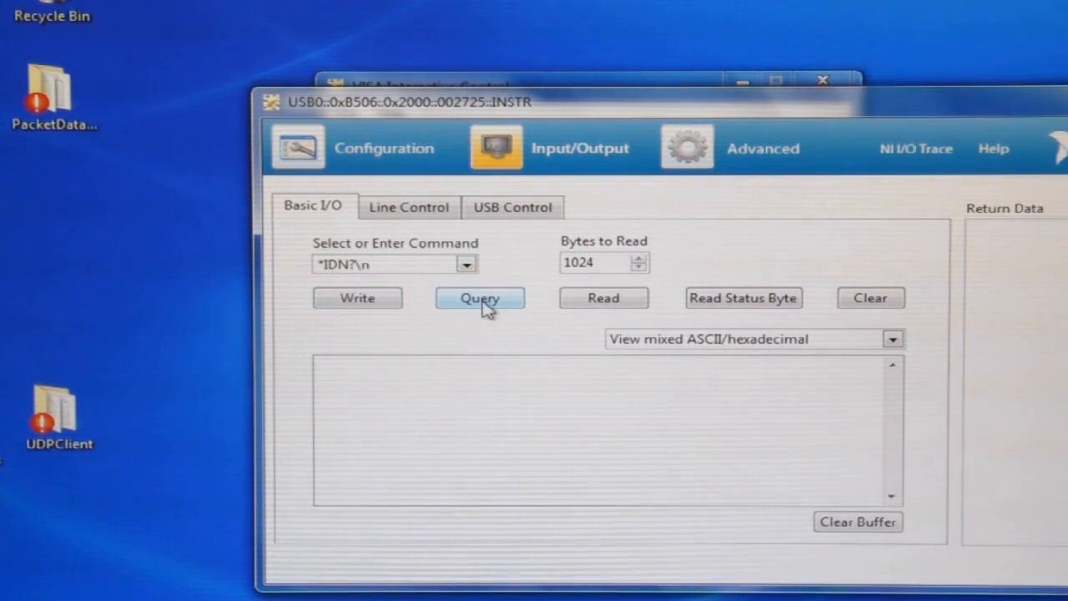
click(480, 298)
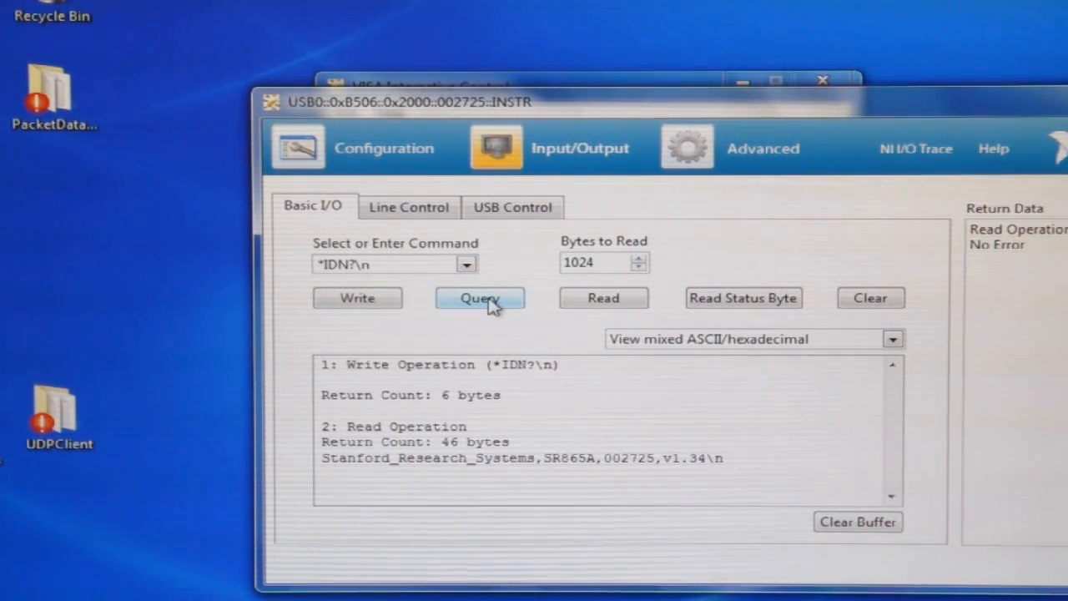
mouse_move(504, 481)
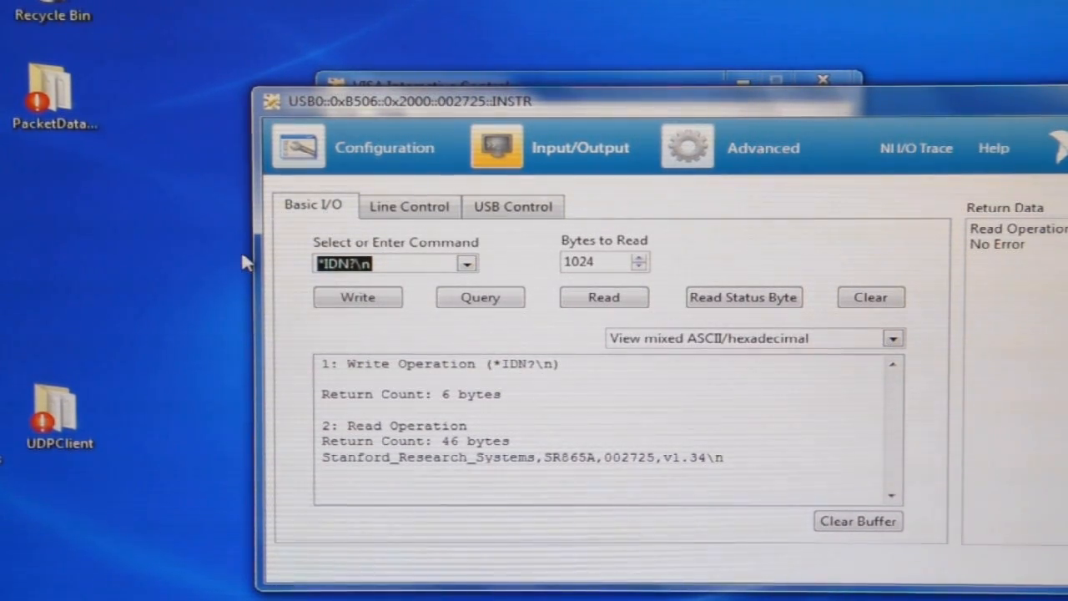
Step: Write capturelen 256 and capturerate 0, then query captureratemax?, returning 1250000
text(capture)
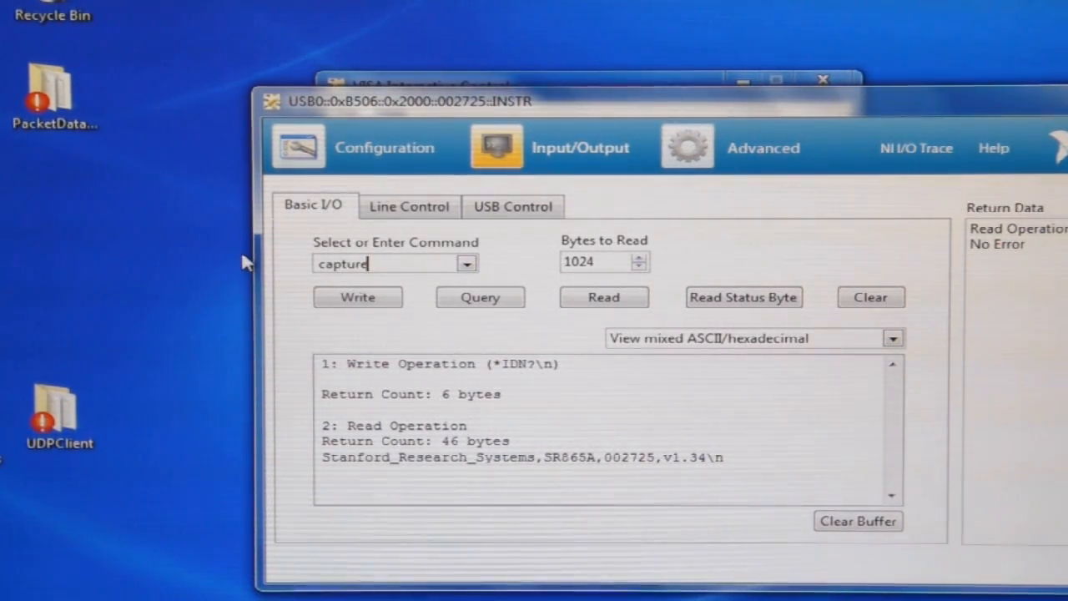
text(len 256)
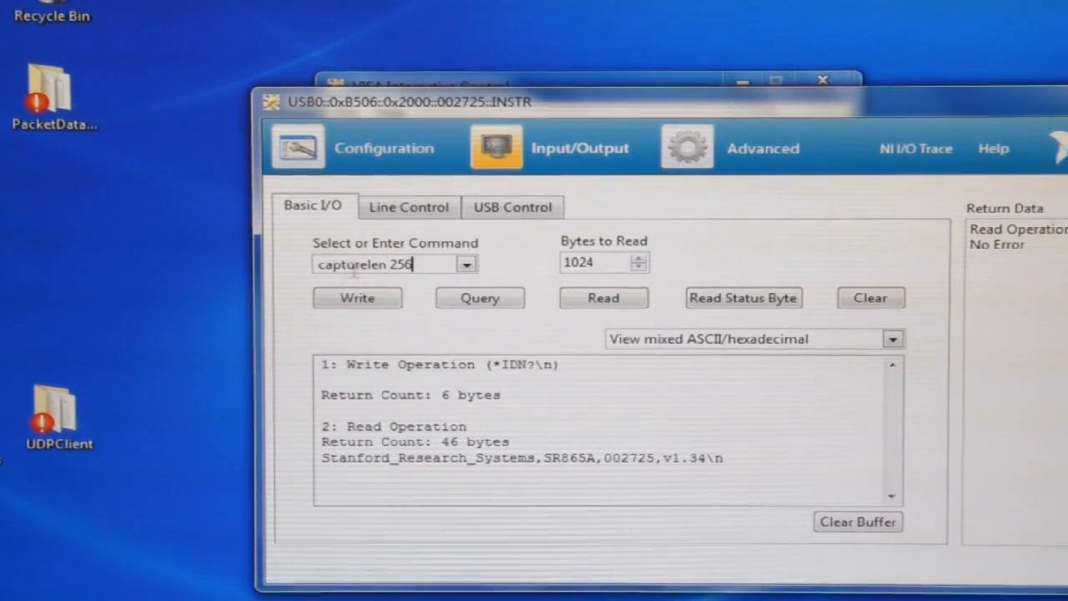
click(357, 297)
text(rate\s0)
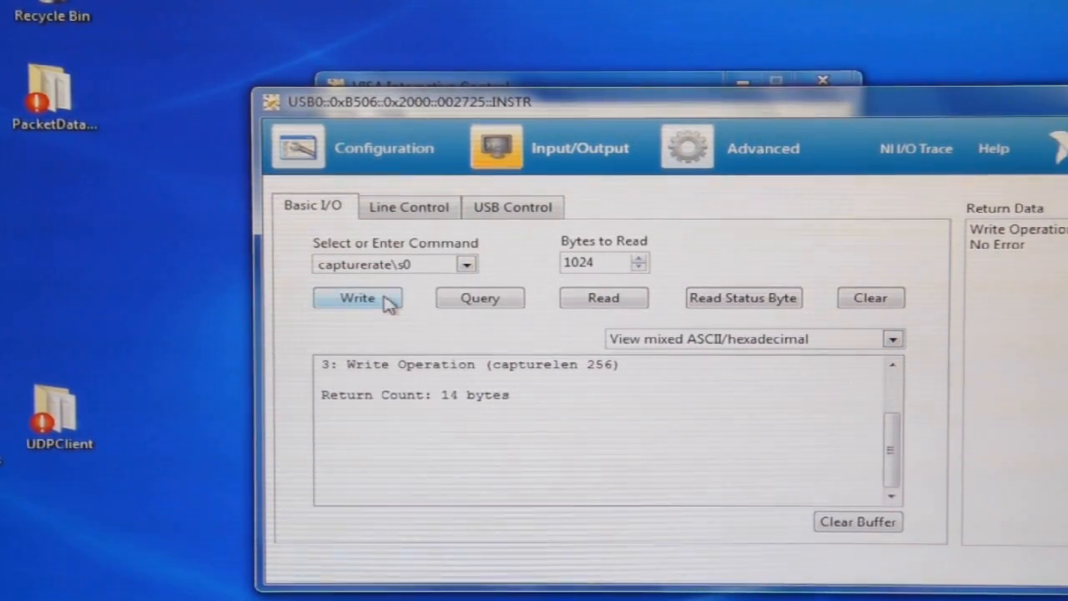
click(357, 297)
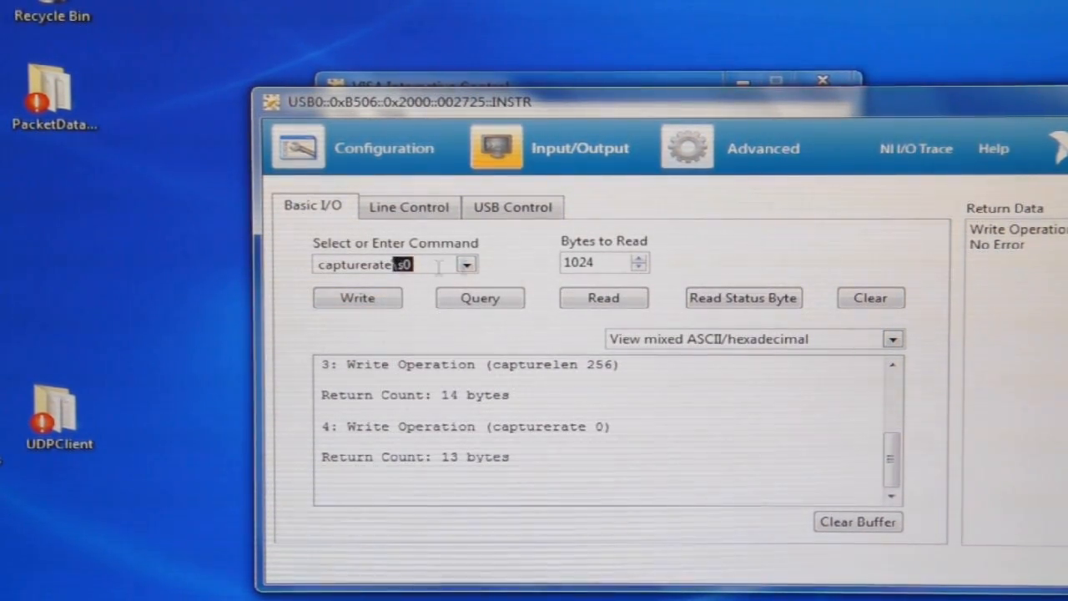
text(1)
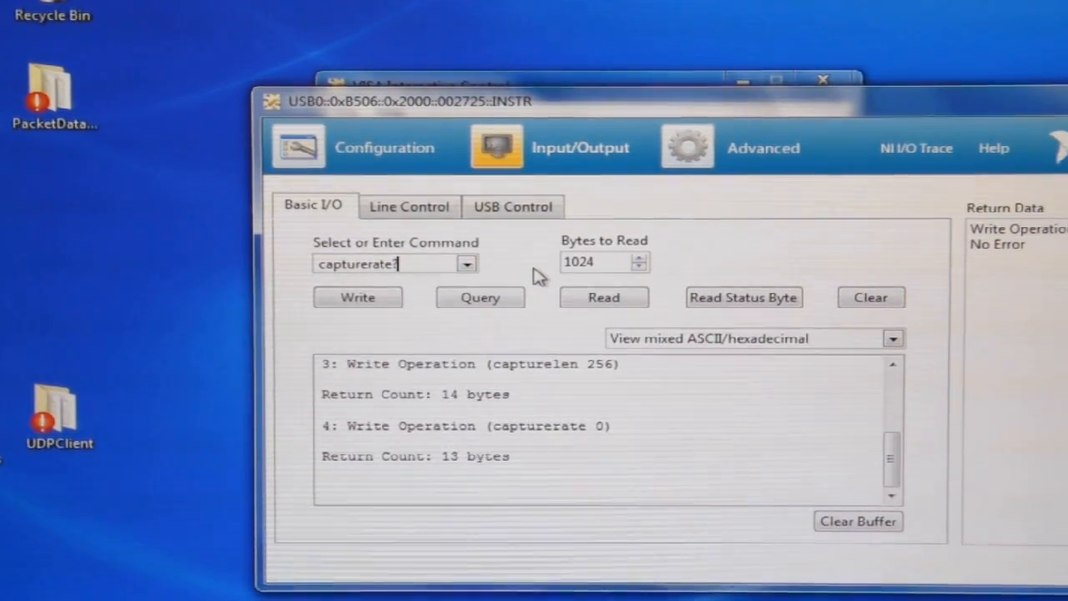
mouse_move(465, 291)
text(max)
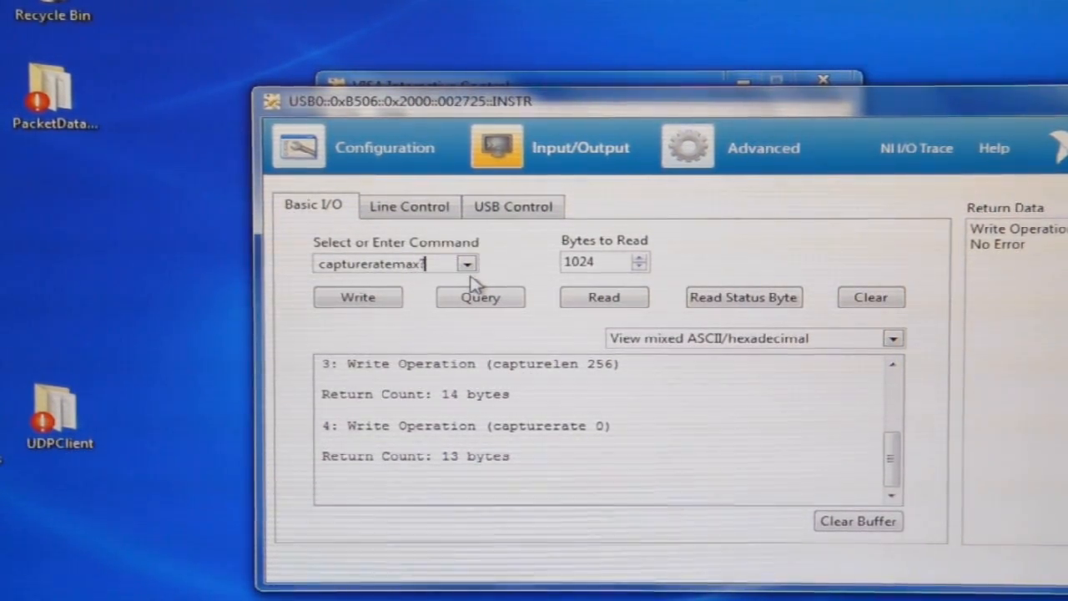
click(480, 297)
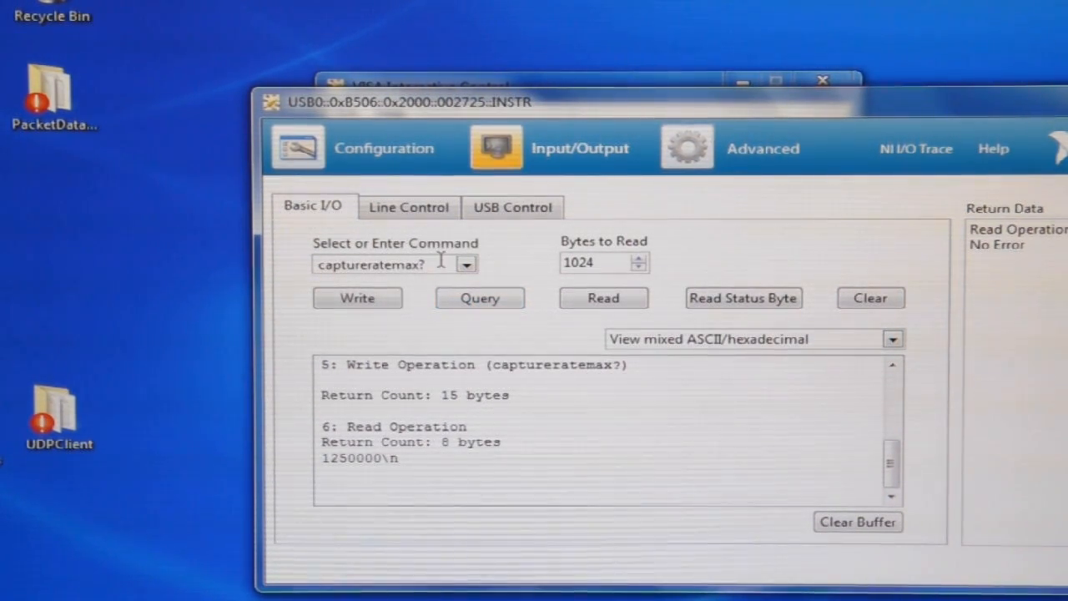
Step: Write capturecfg 3 to the SR865
double_click(397, 264)
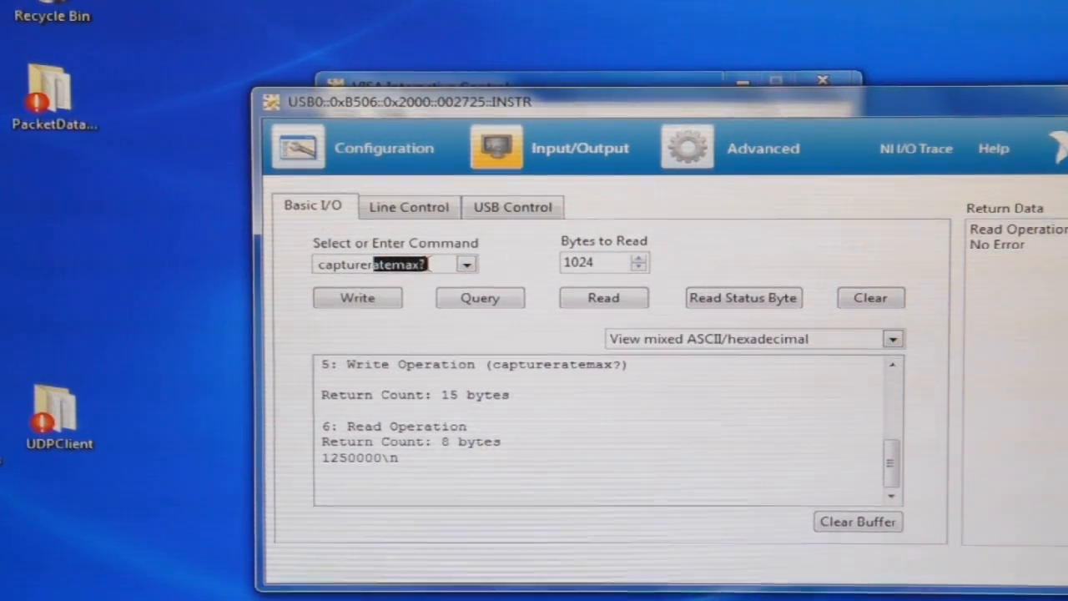
text(capturecfg)
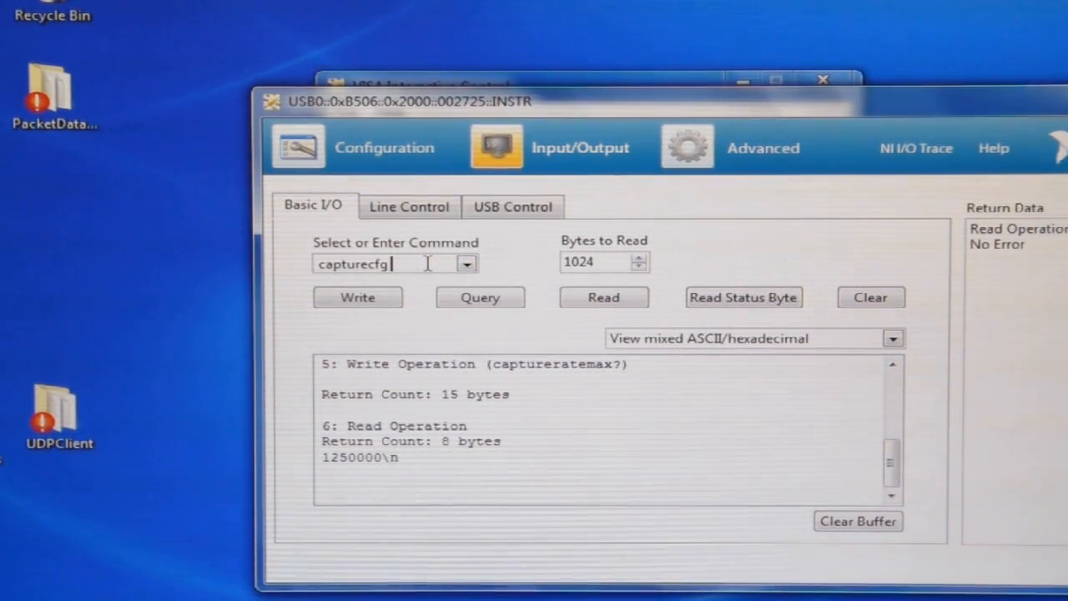
text(3)
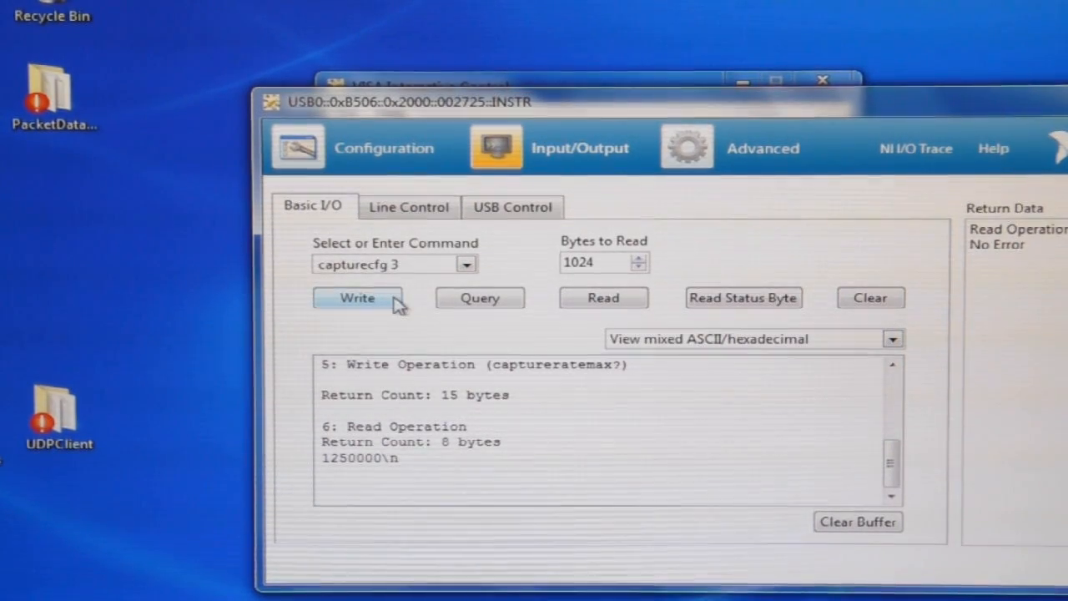
click(357, 298)
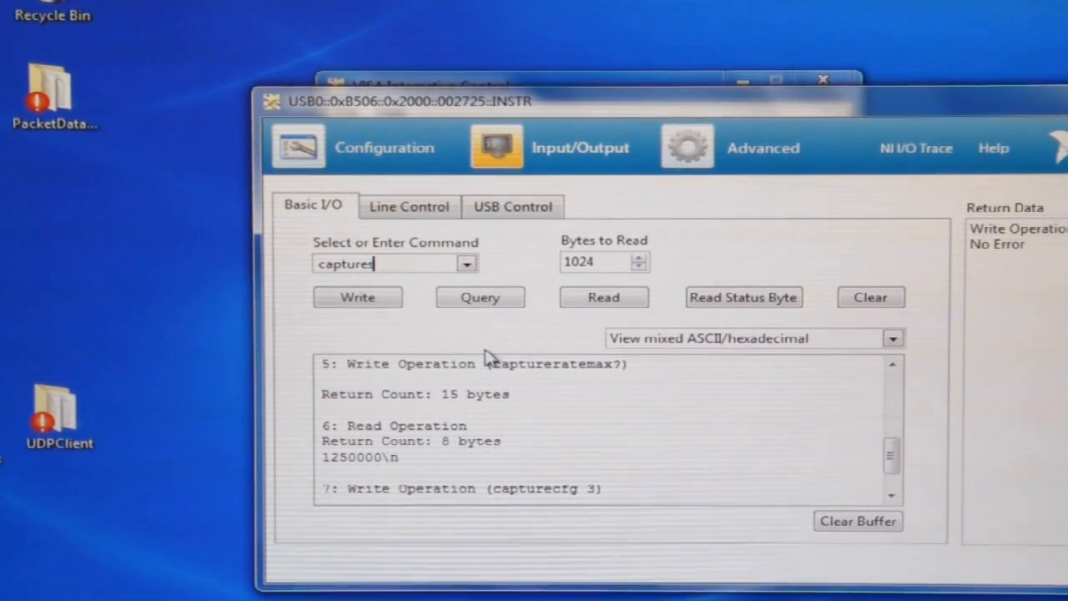
Step: Write capturestart 0,0 to begin capturing
text(capturestart 0,0)
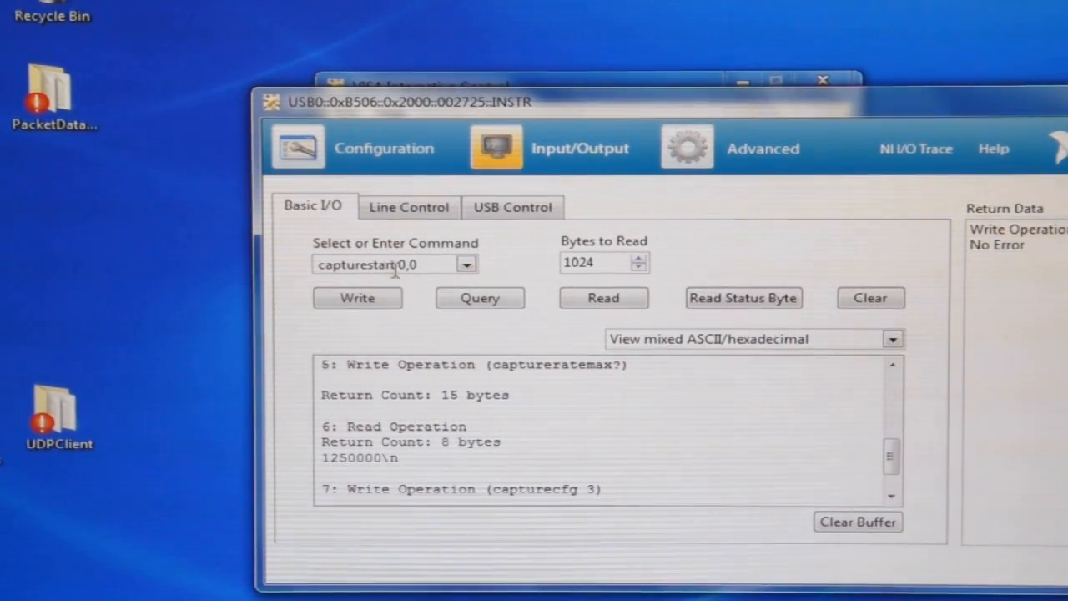
mouse_move(418, 301)
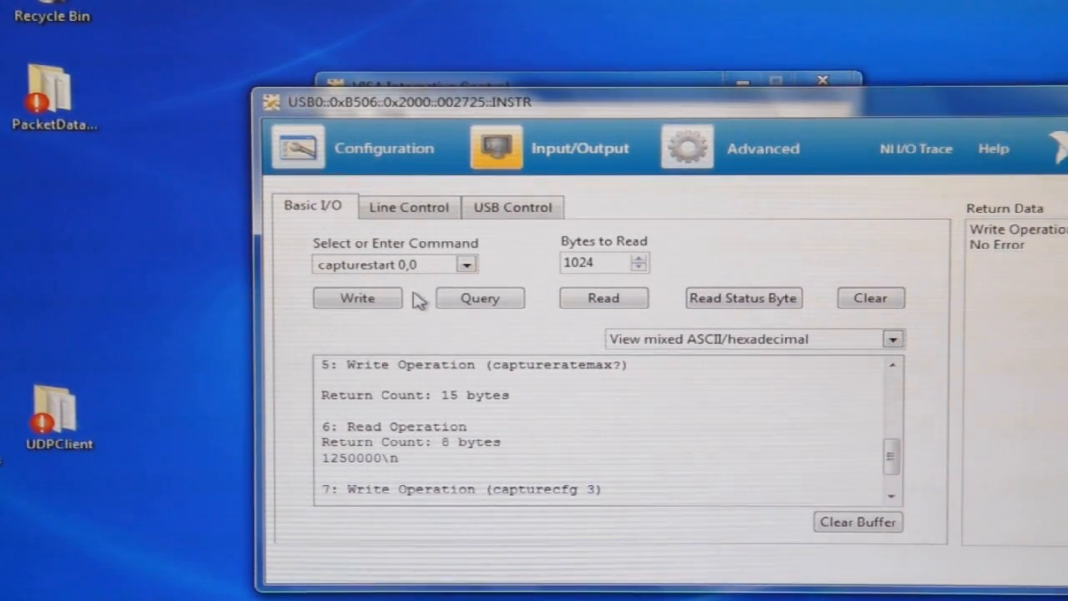
mouse_move(374, 330)
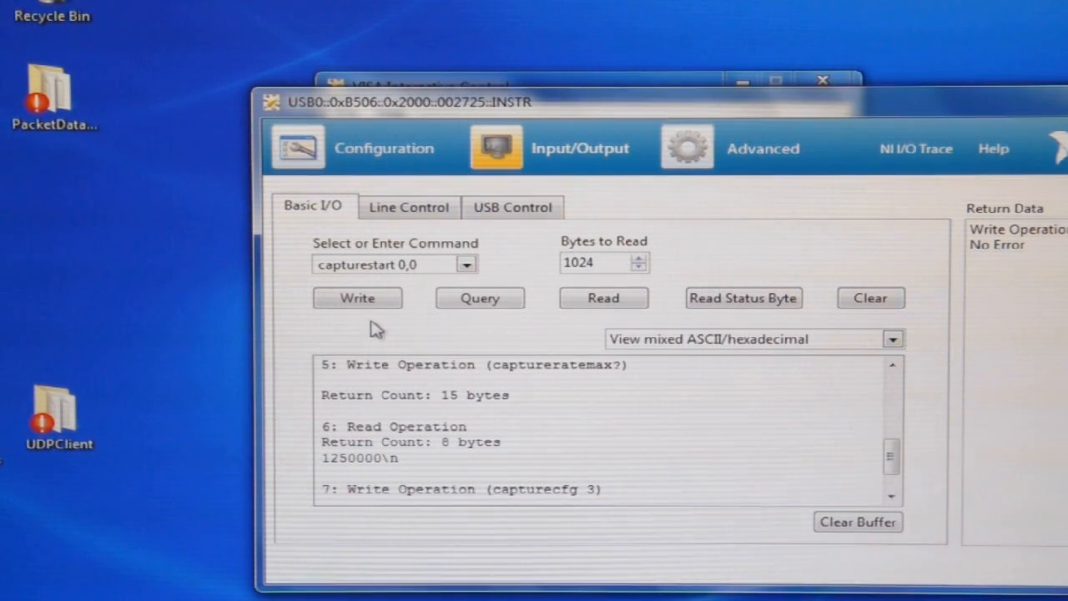
click(357, 298)
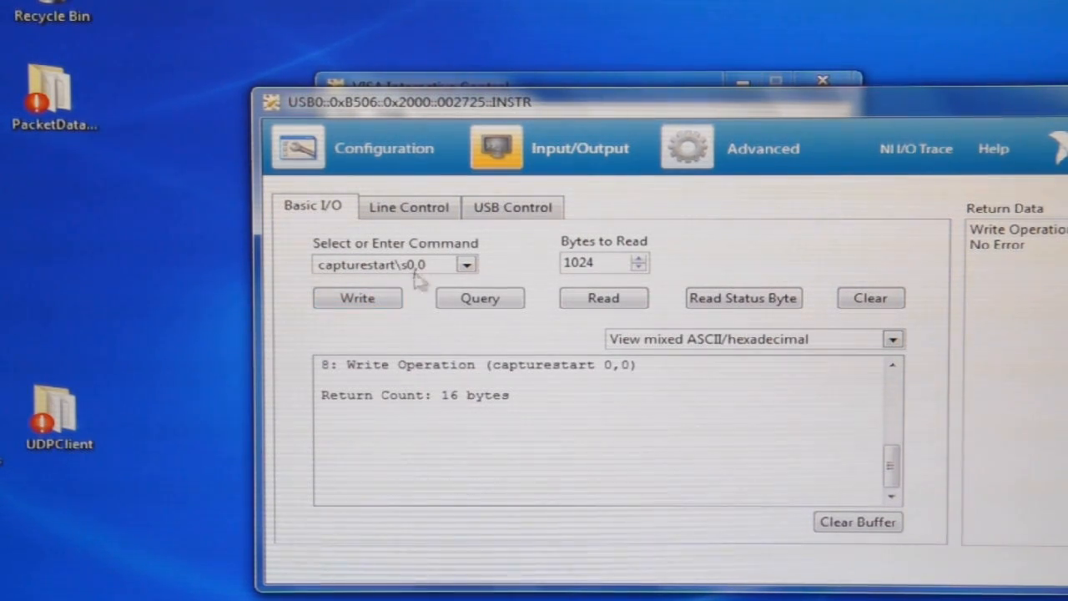
double_click(384, 264)
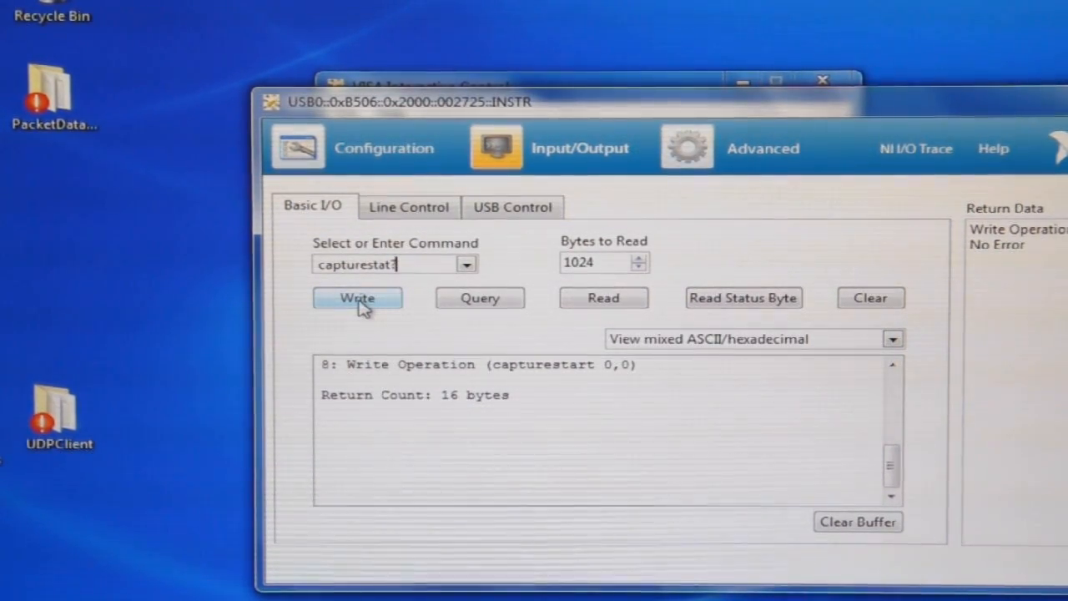
Step: Query capturestat? (returns 6), then read captureval? at indices 0 and 1
click(480, 298)
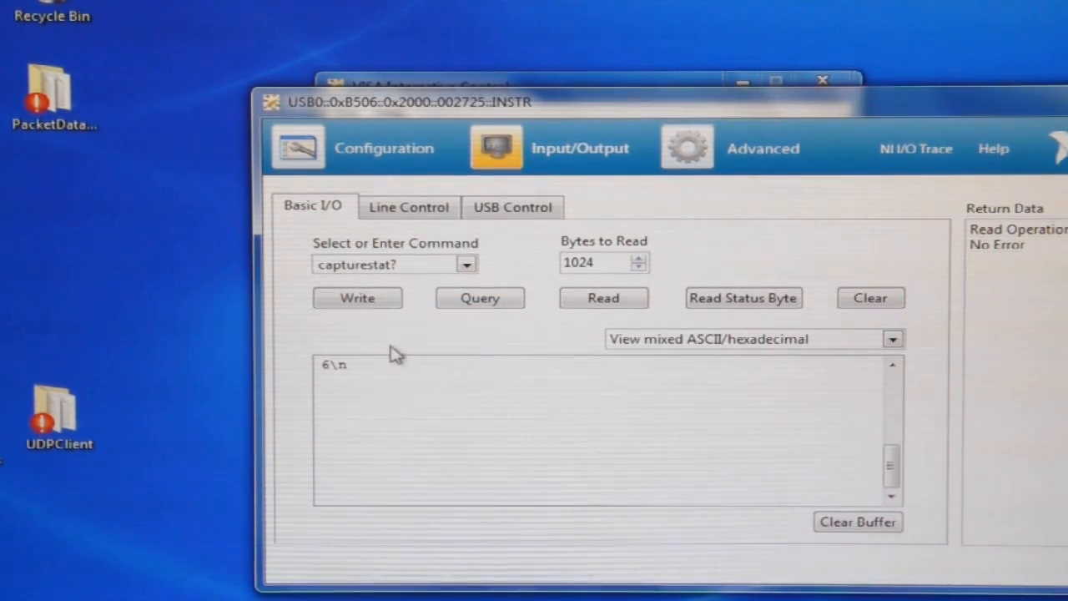
click(409, 264)
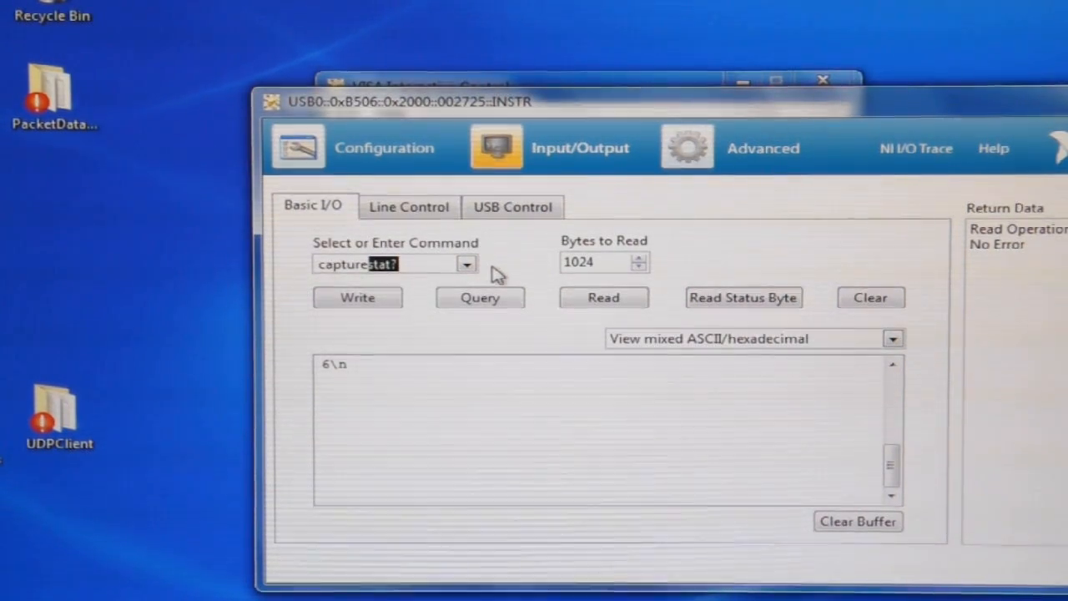
text(captureval? 0)
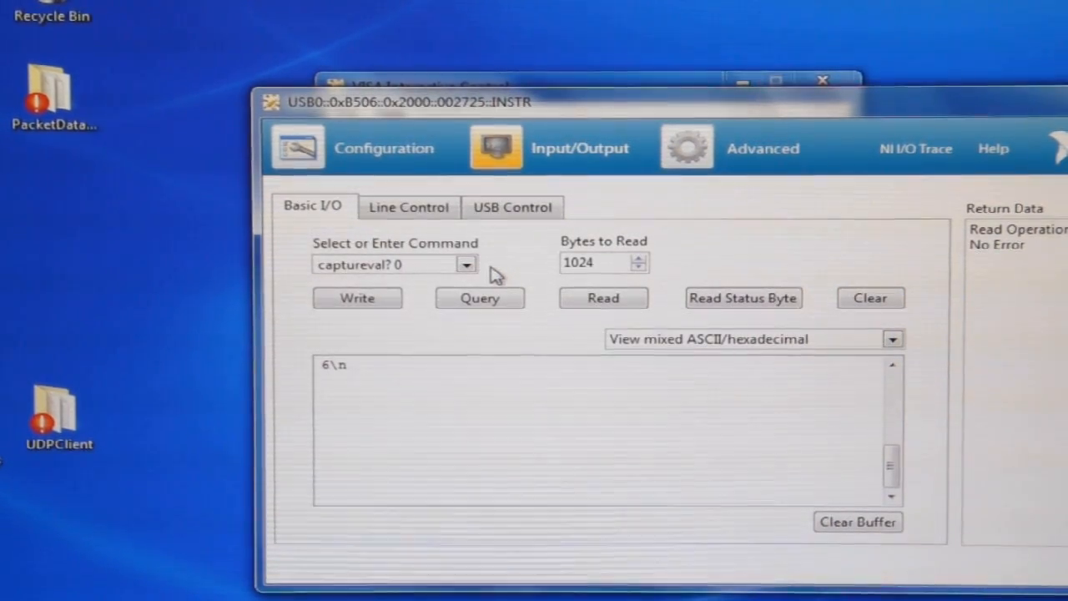
mouse_move(424, 304)
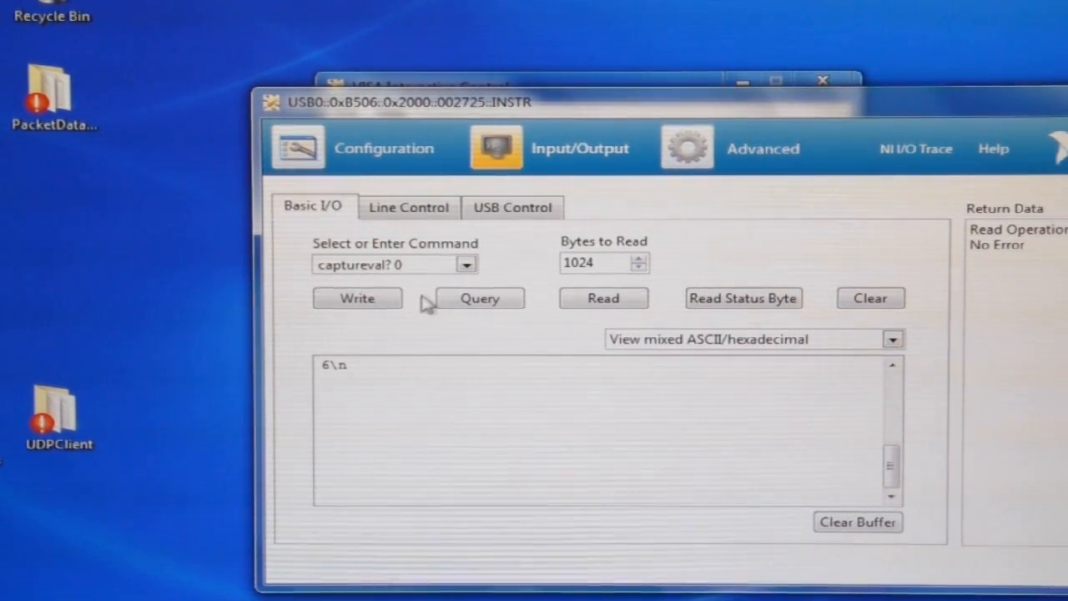
click(357, 297)
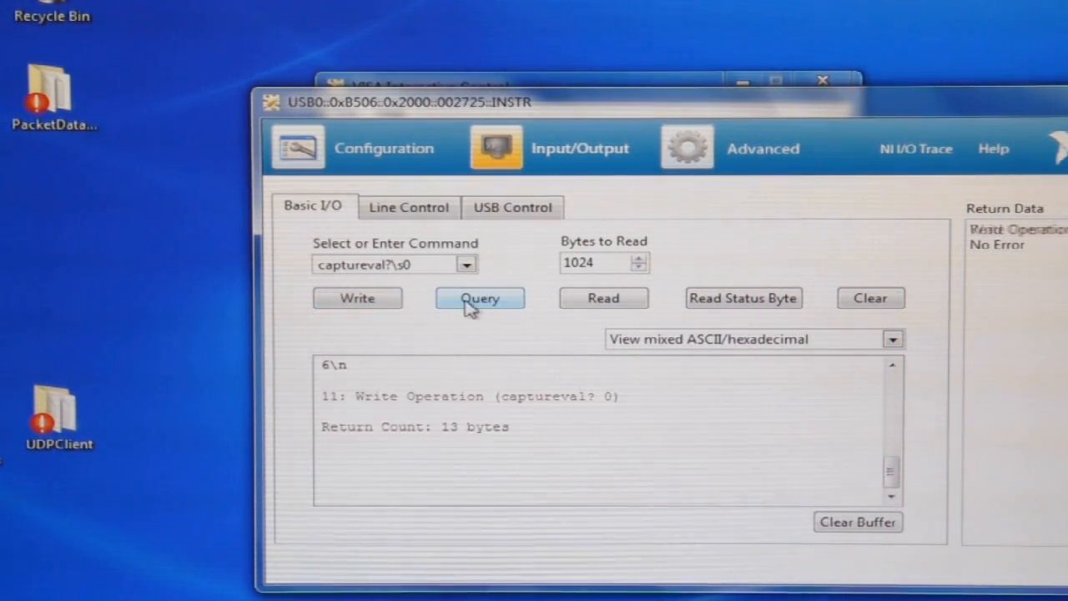
click(603, 298)
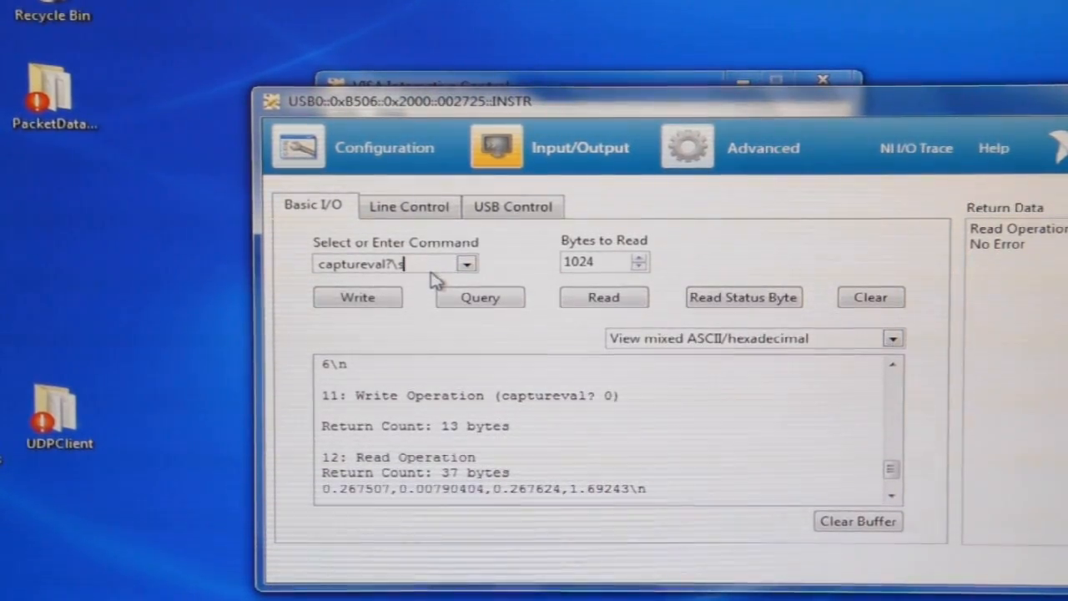
click(480, 297)
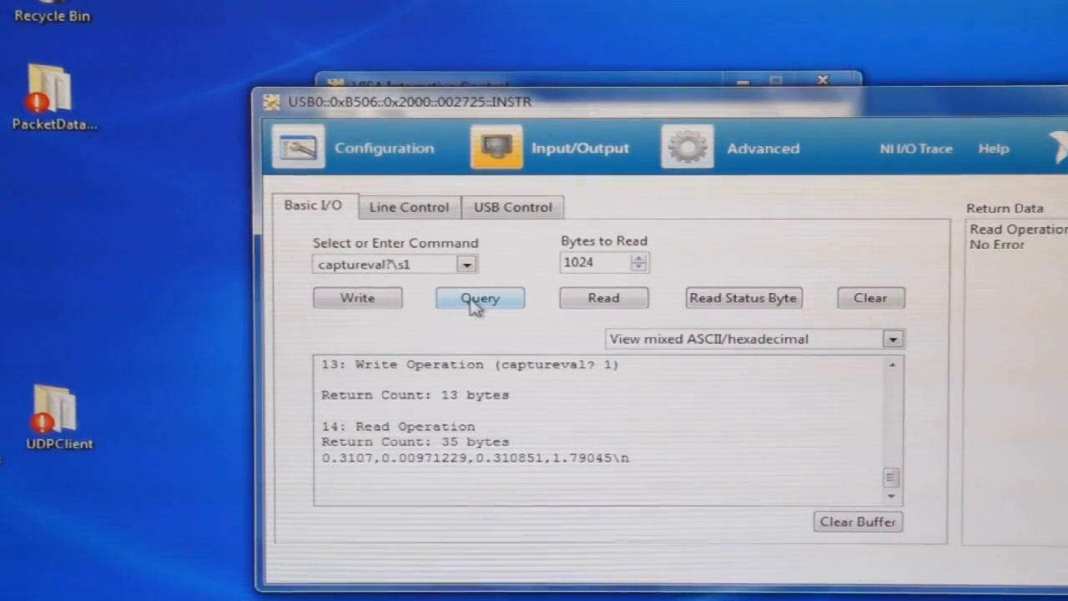
mouse_move(440, 479)
text(2)
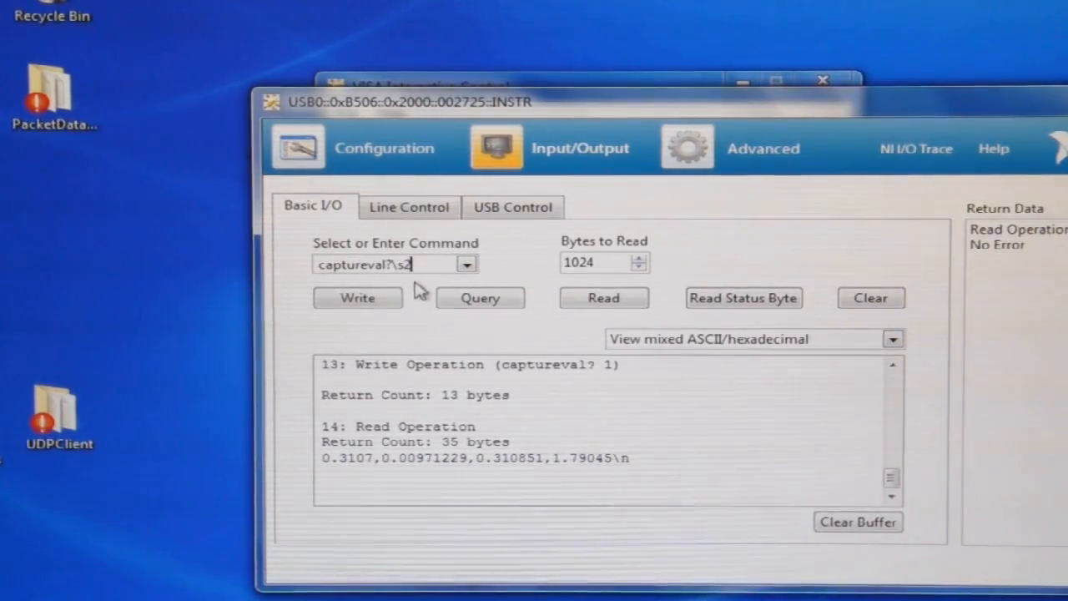
click(480, 298)
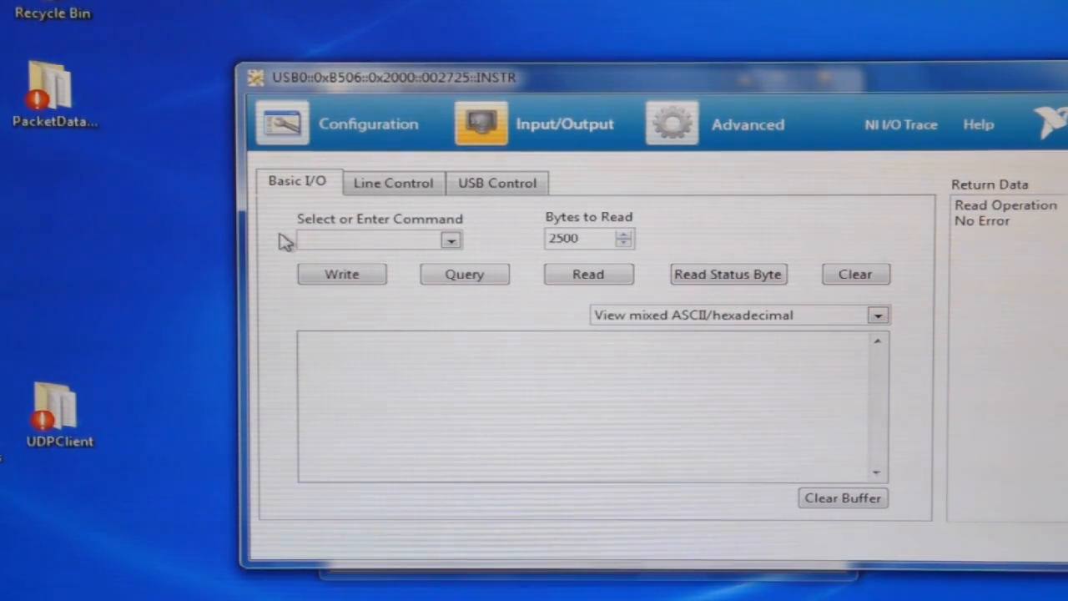
Step: Query captureget? 0,2, 2,2 and 4,2, receiving 2048-byte binary blocks
text(captureget? 2,2)
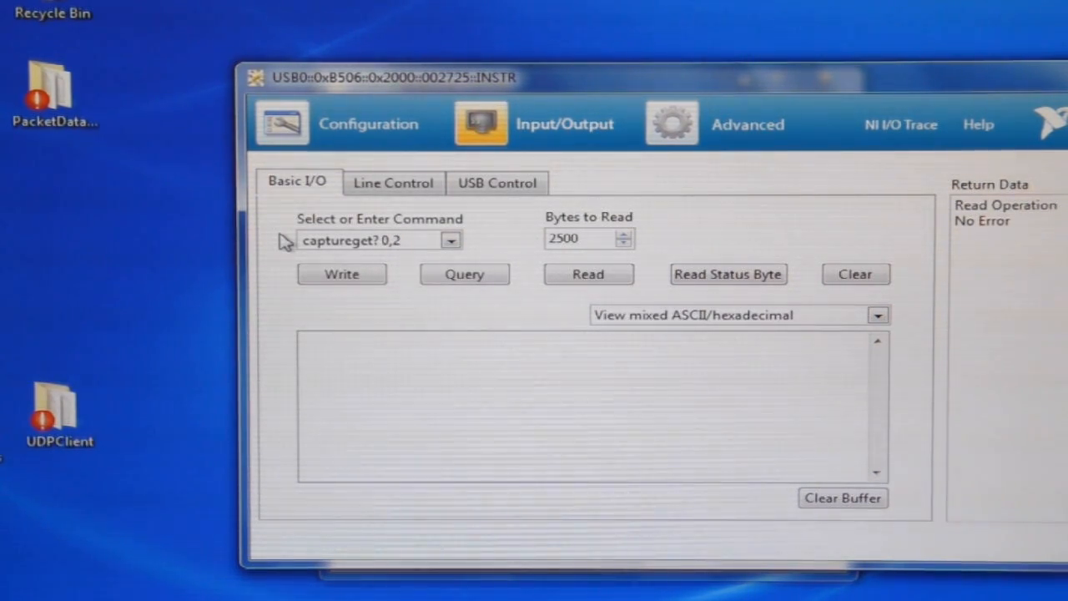
click(464, 275)
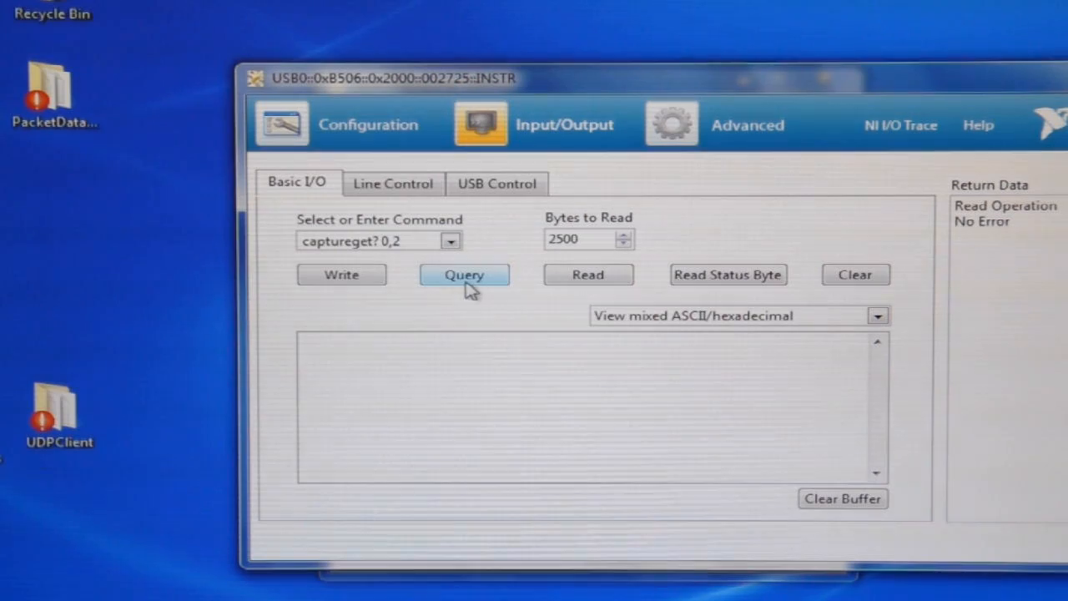
click(464, 274)
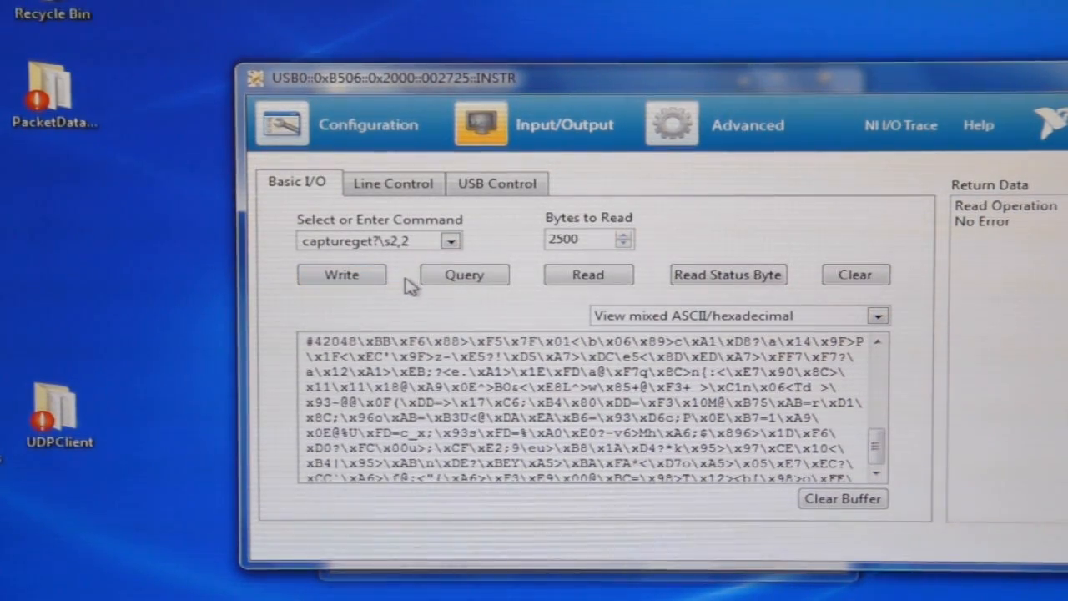
click(465, 275)
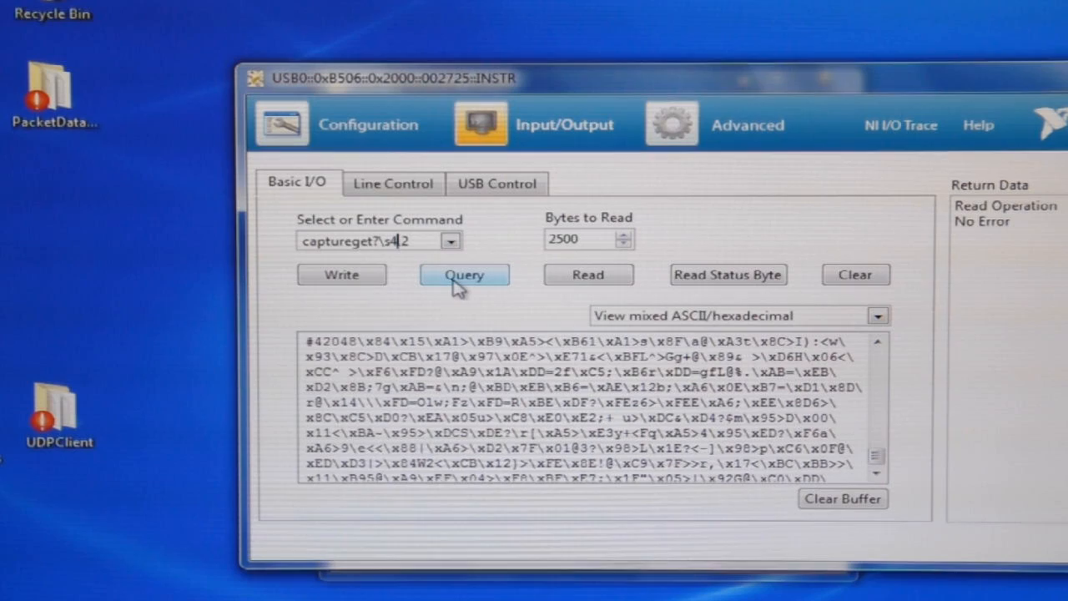
click(464, 275)
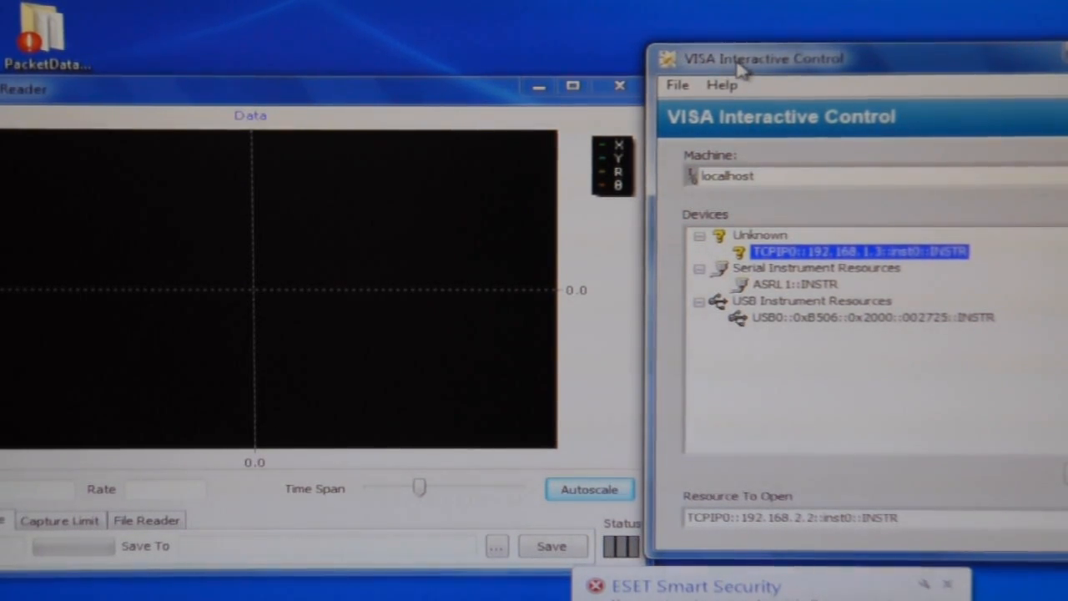
Step: Open TCPIP0::192.168.2.2::inst0::INSTR and send *IDN?, getting SR865A,002725,v1.34
drag(759, 58, 701, 56)
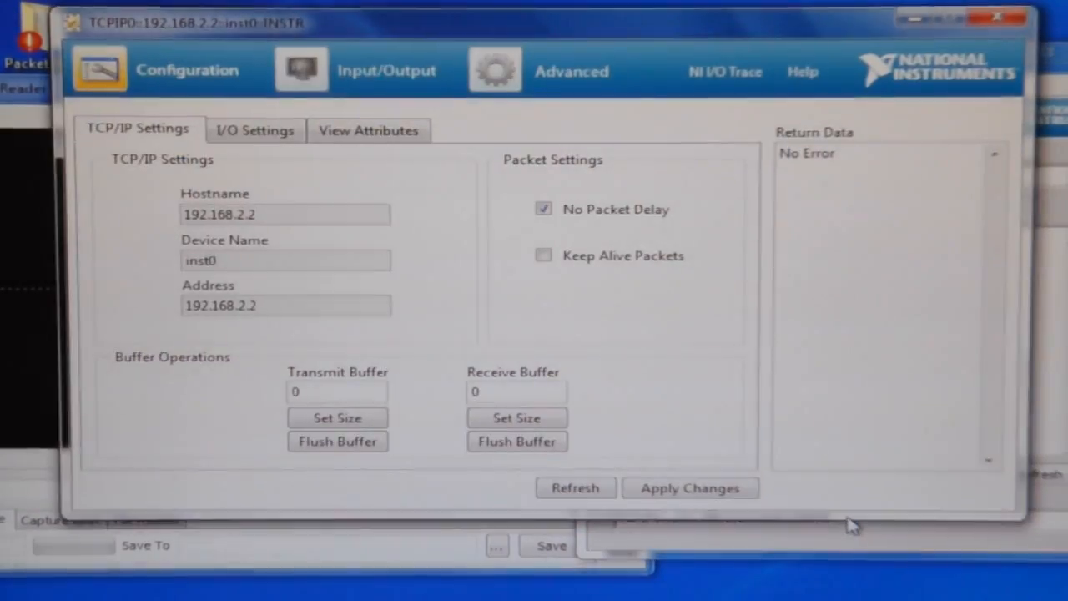
mouse_move(123, 34)
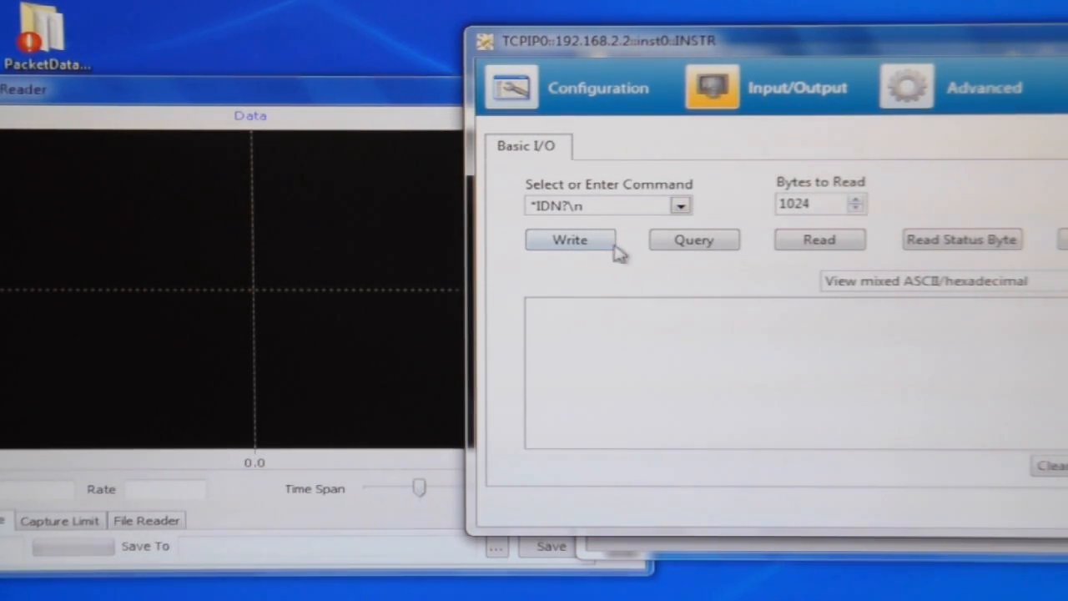
click(694, 240)
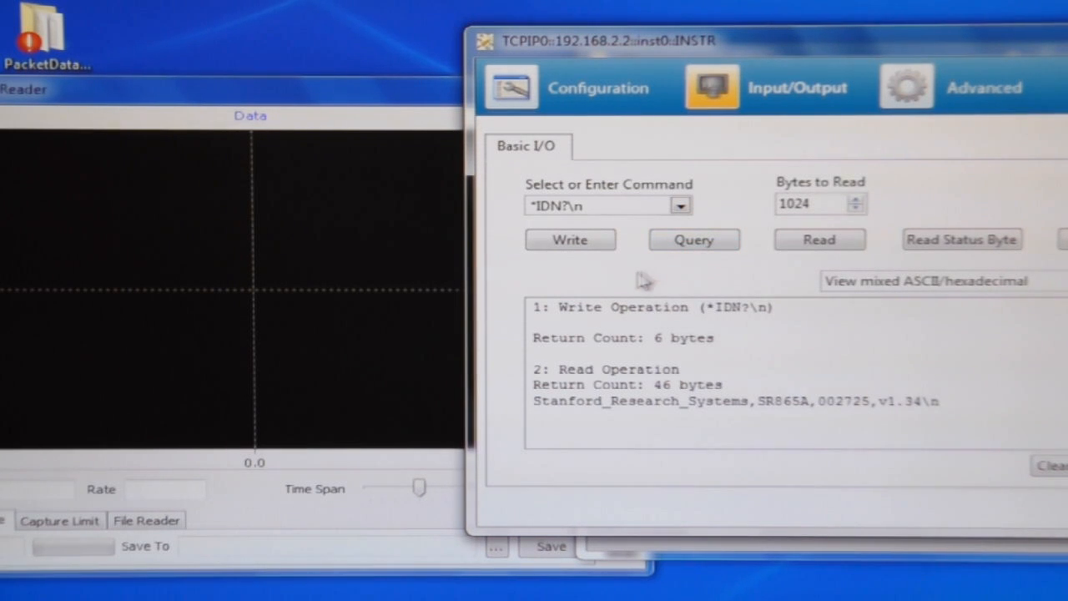
mouse_move(634, 427)
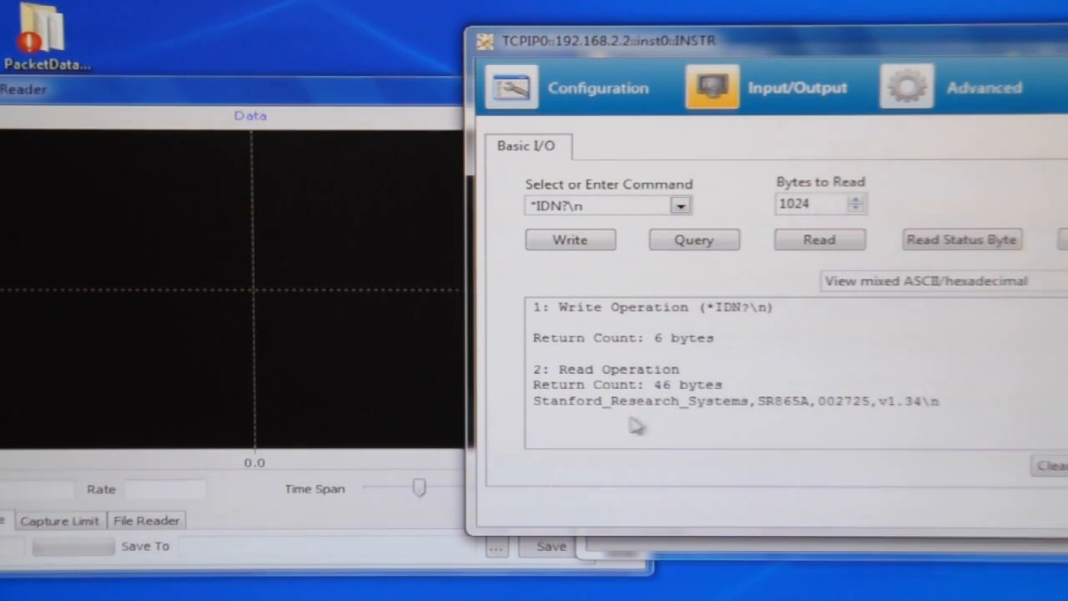
mouse_move(801, 424)
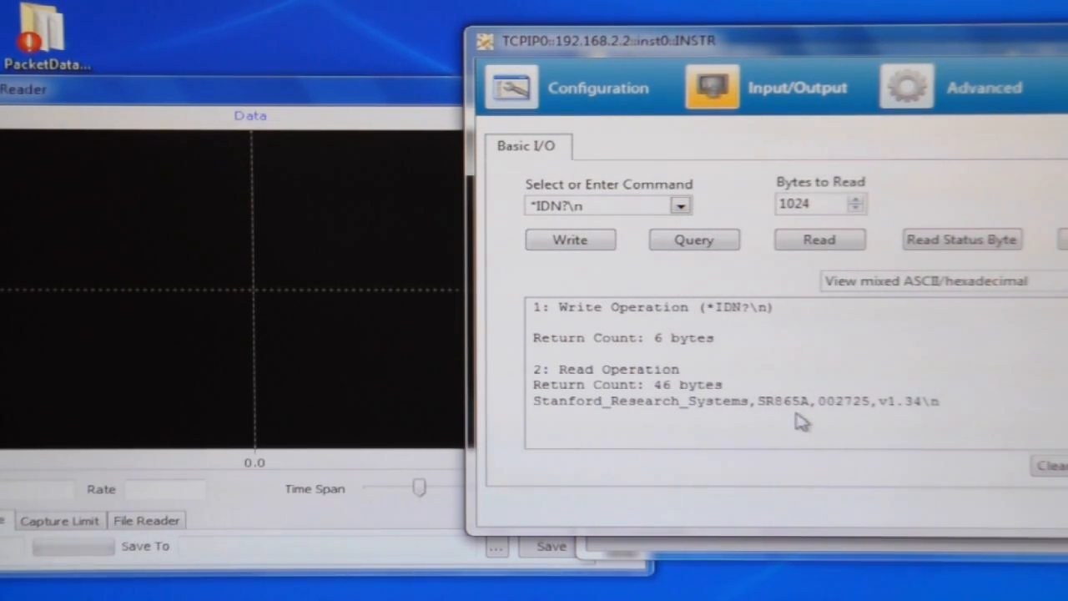
mouse_move(674, 218)
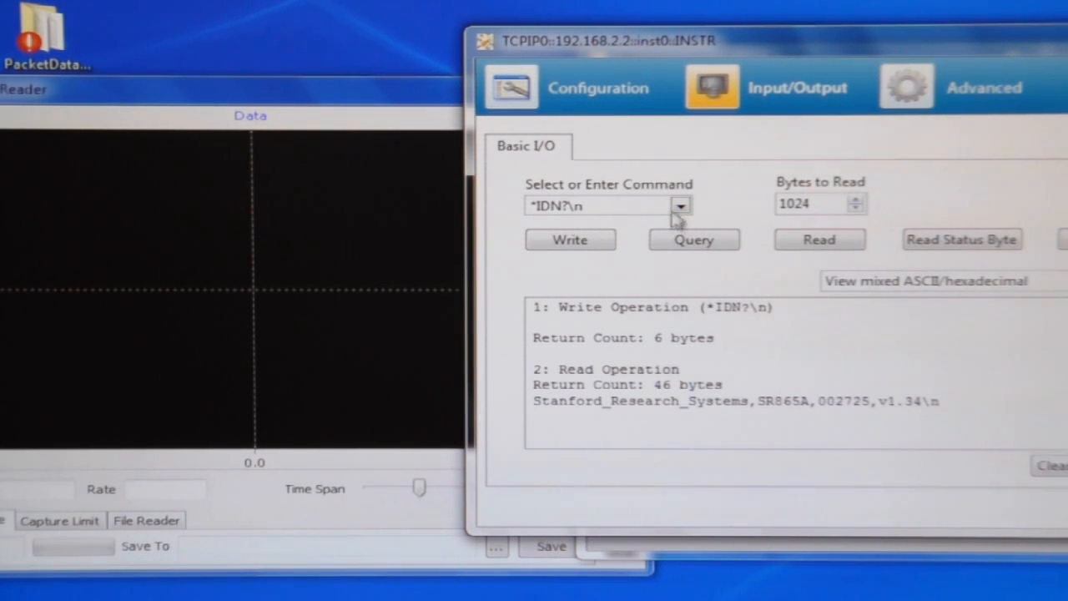
click(622, 206)
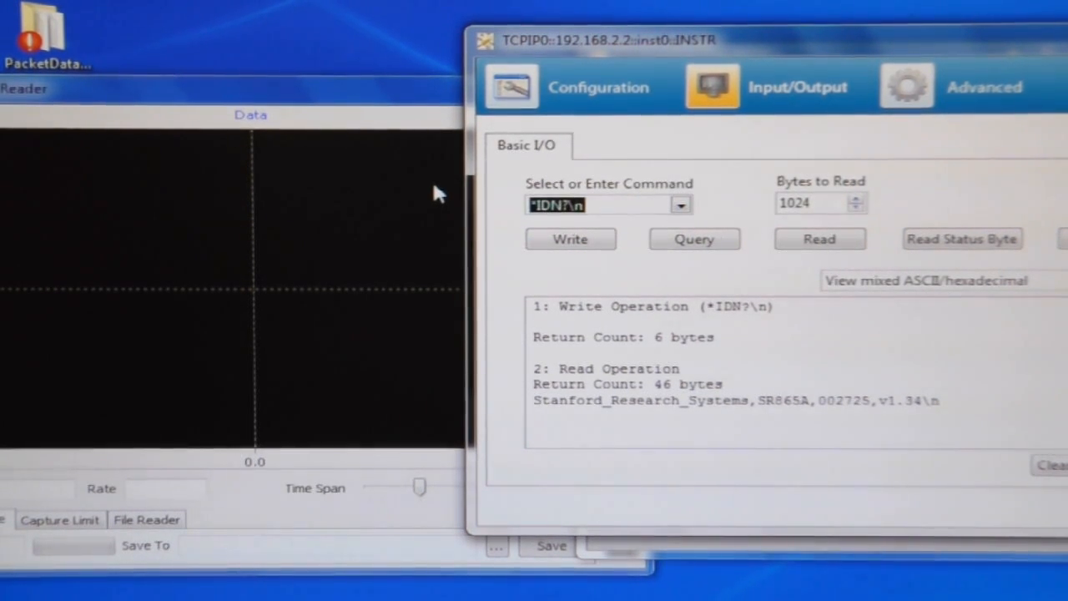
Step: Write streamch 2 and streamrate 0 to the SR865A over TCPIP
text(strea)
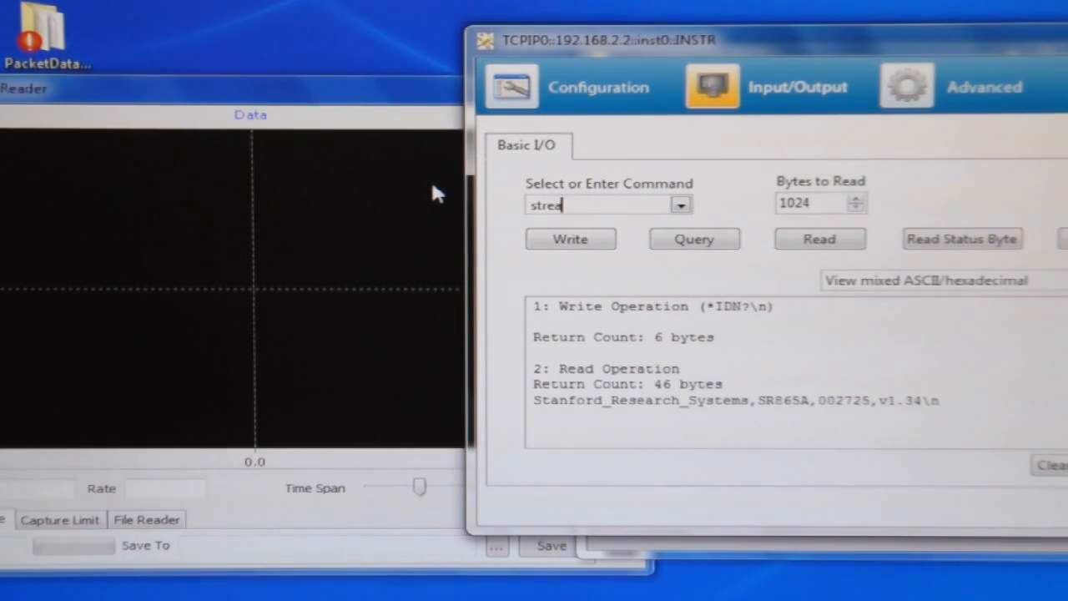
text(mch)
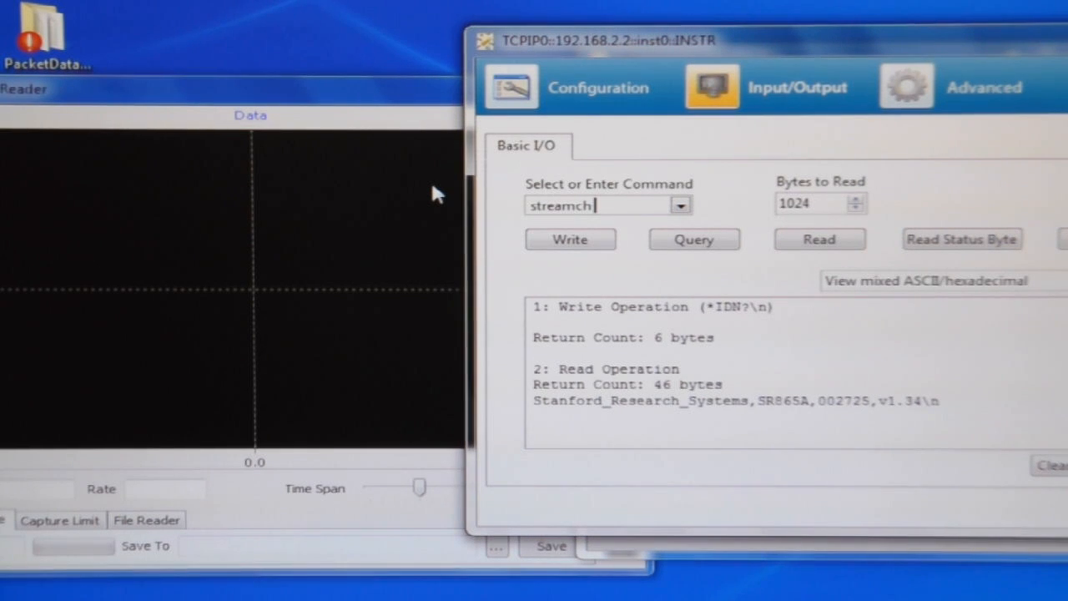
text(2)
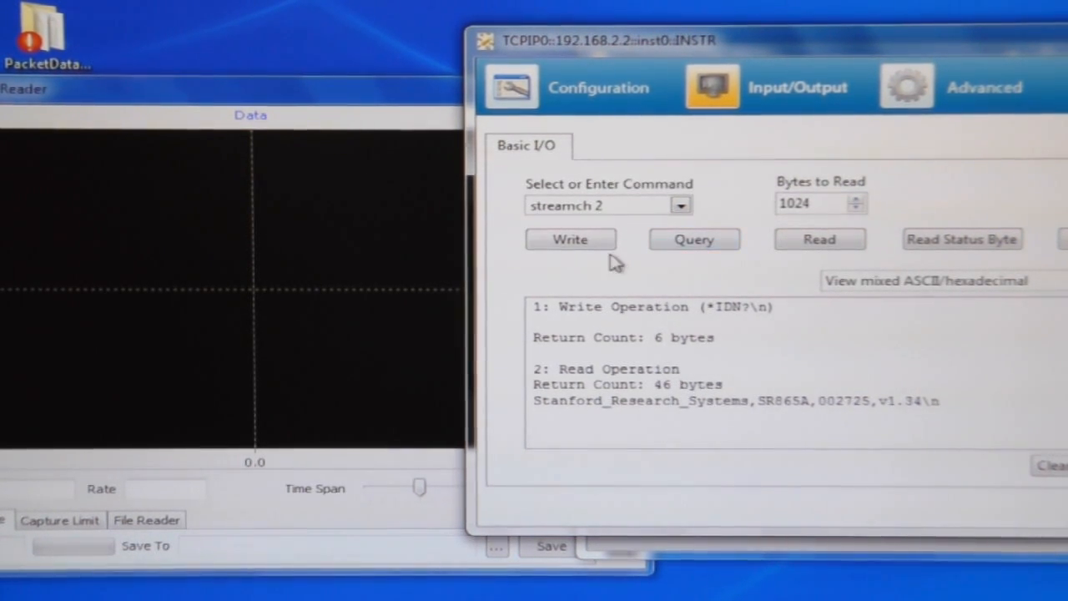
click(570, 239)
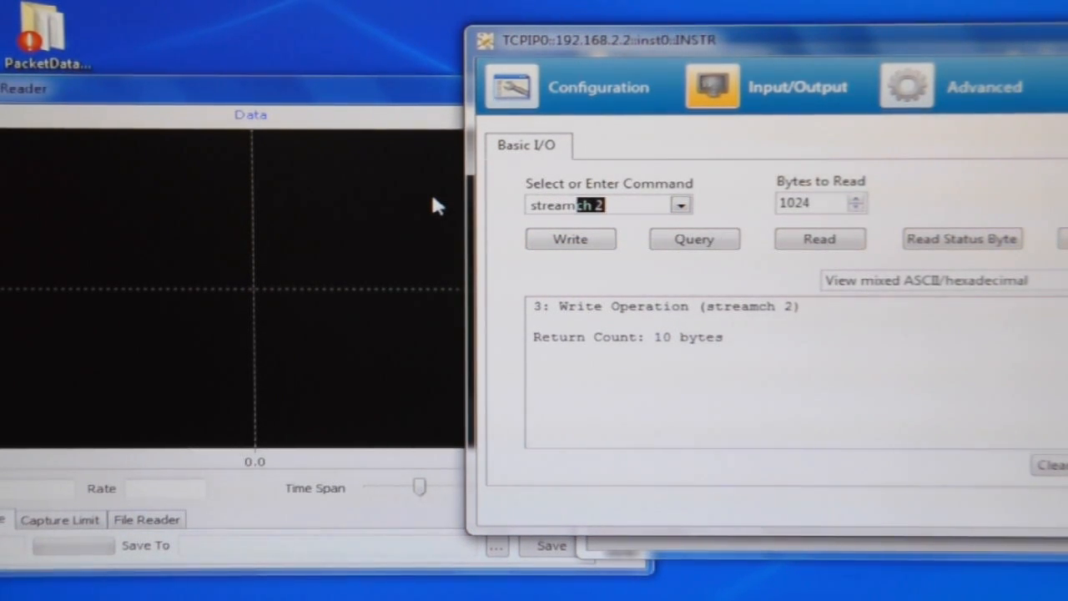
text(streamrate)
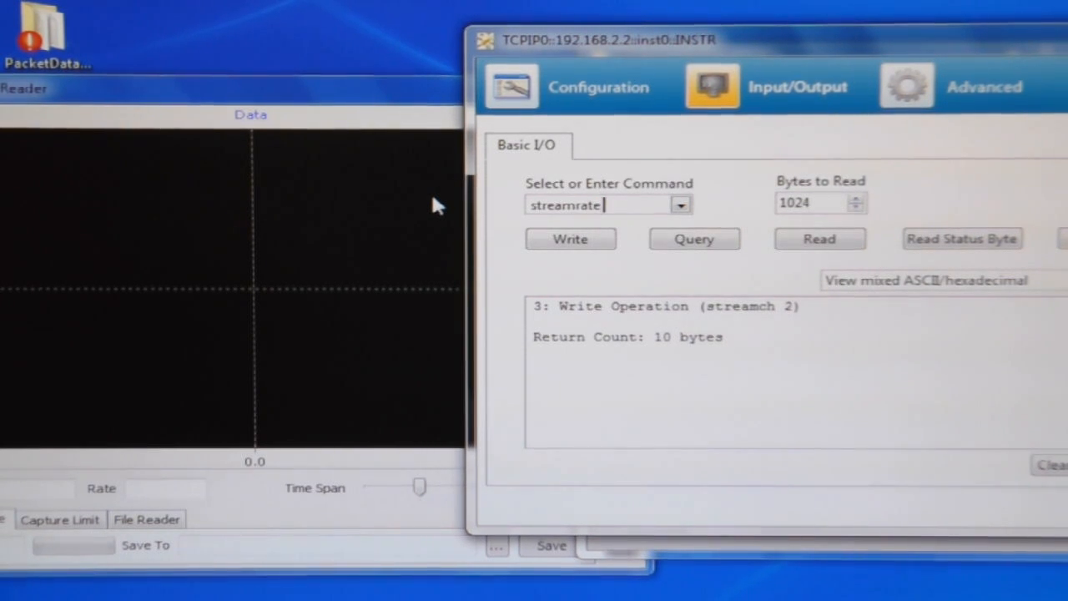
text(0)
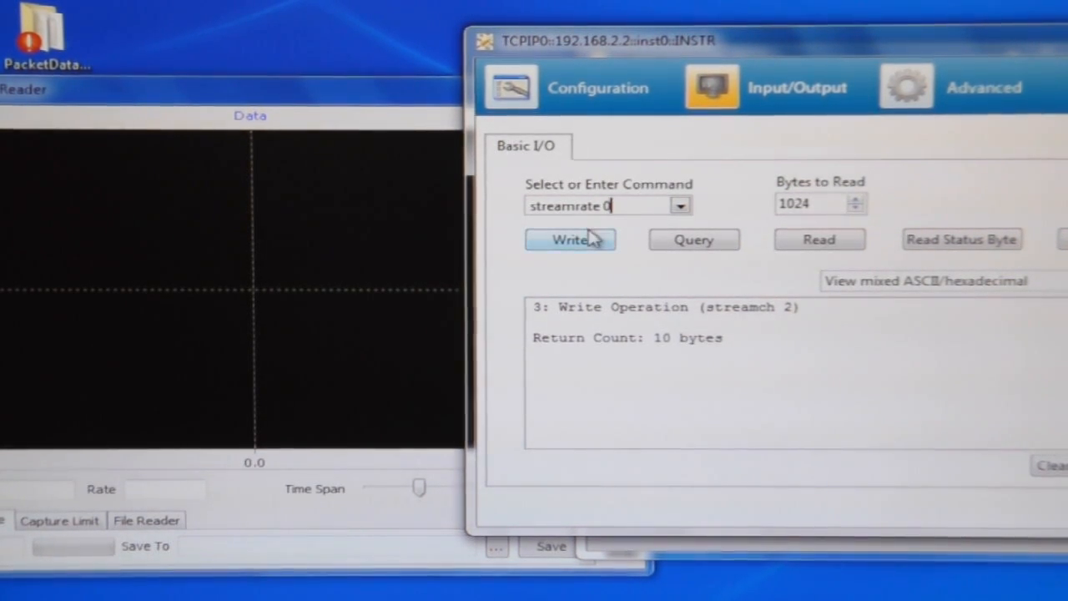
click(570, 240)
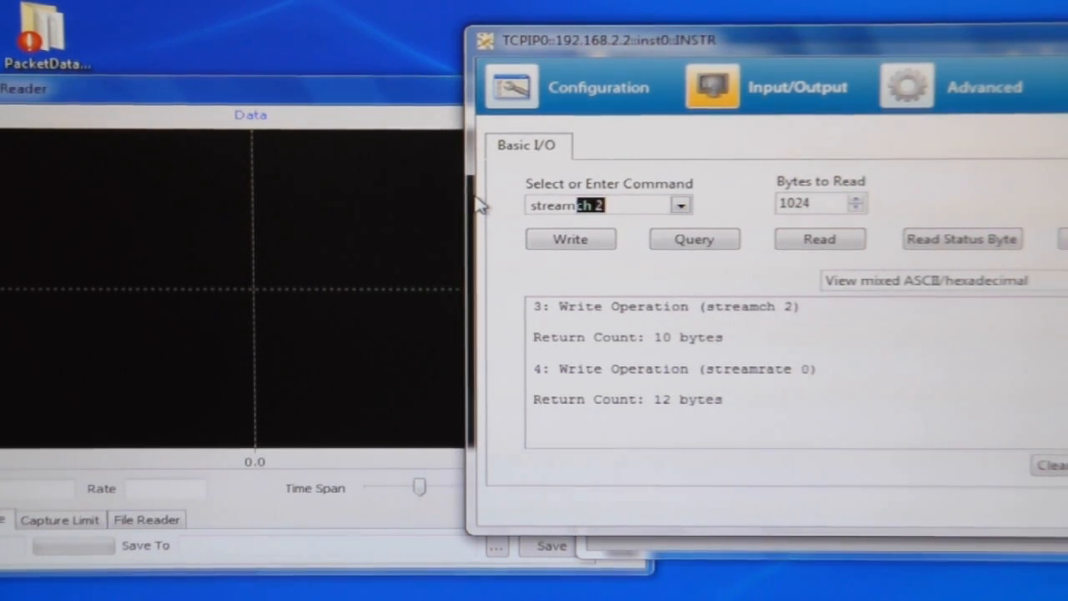
Step: Write streamfmt 0 and enter stream on as the next command
text(streamfmt 0)
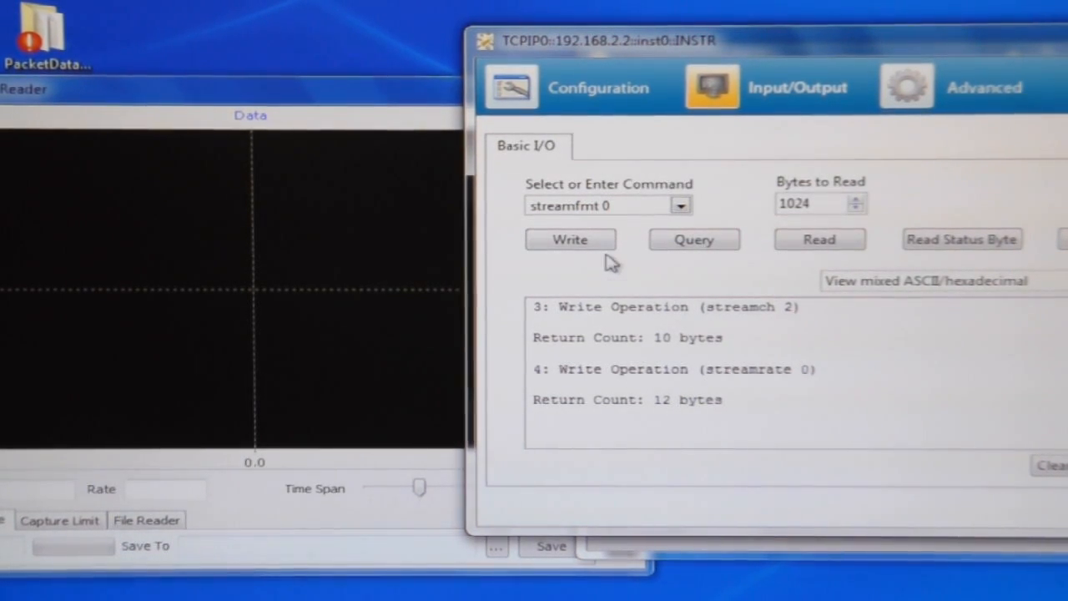
click(570, 240)
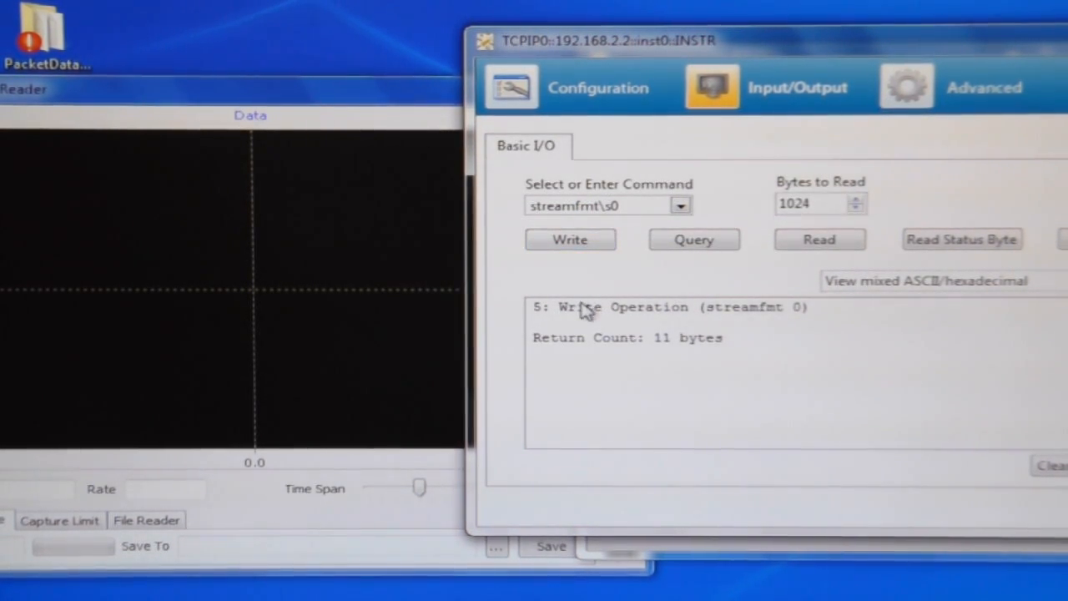
mouse_move(634, 230)
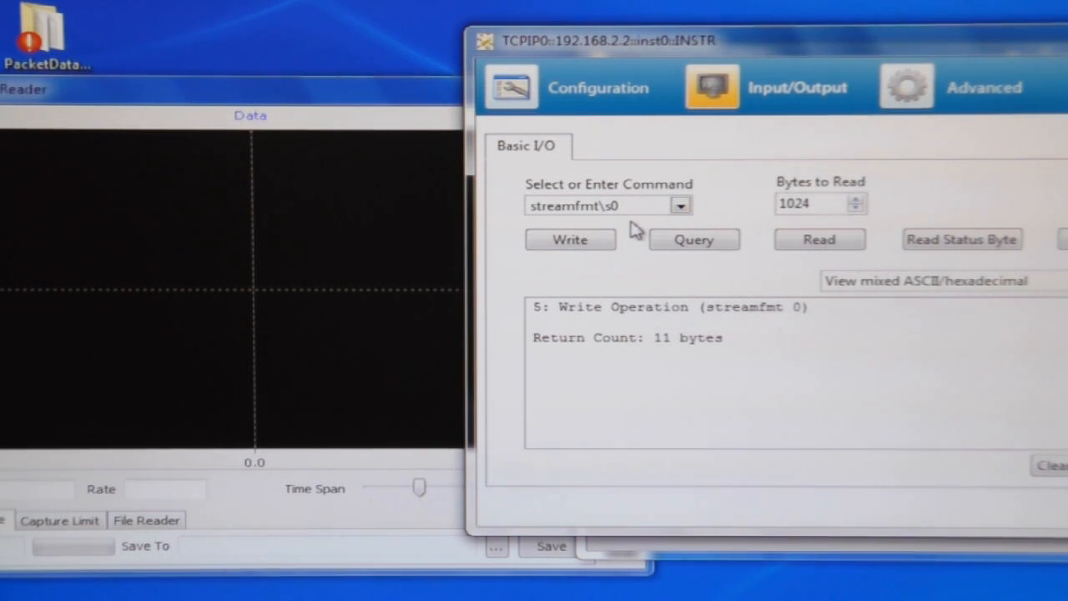
click(632, 205)
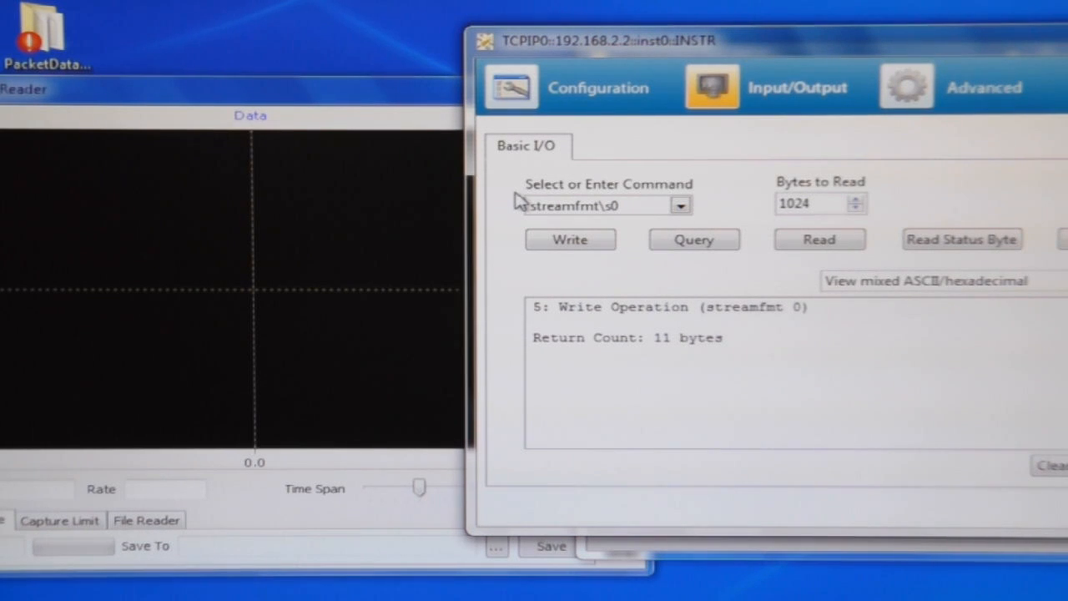
triple_click(592, 204)
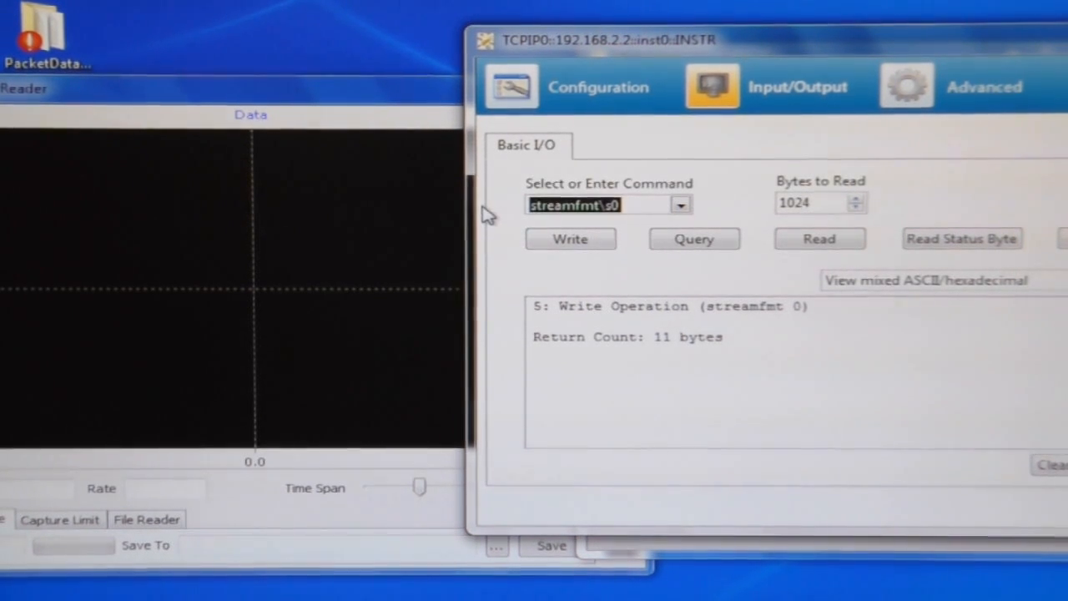
text(stream on)
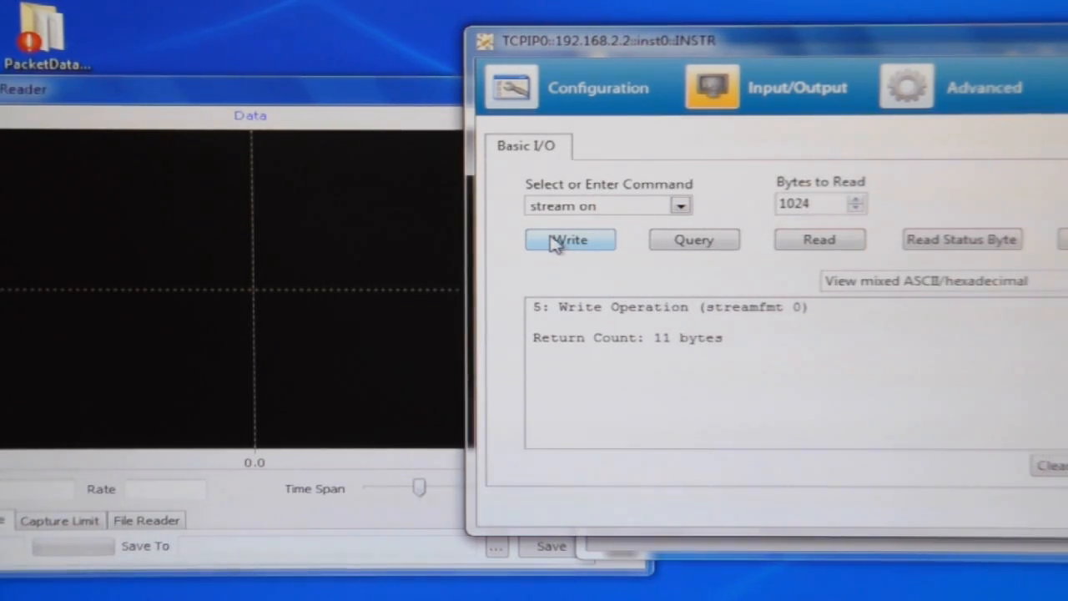
Step: Write stream on so UDP Data Reader plots two live streams at 1.25 MHz
click(570, 239)
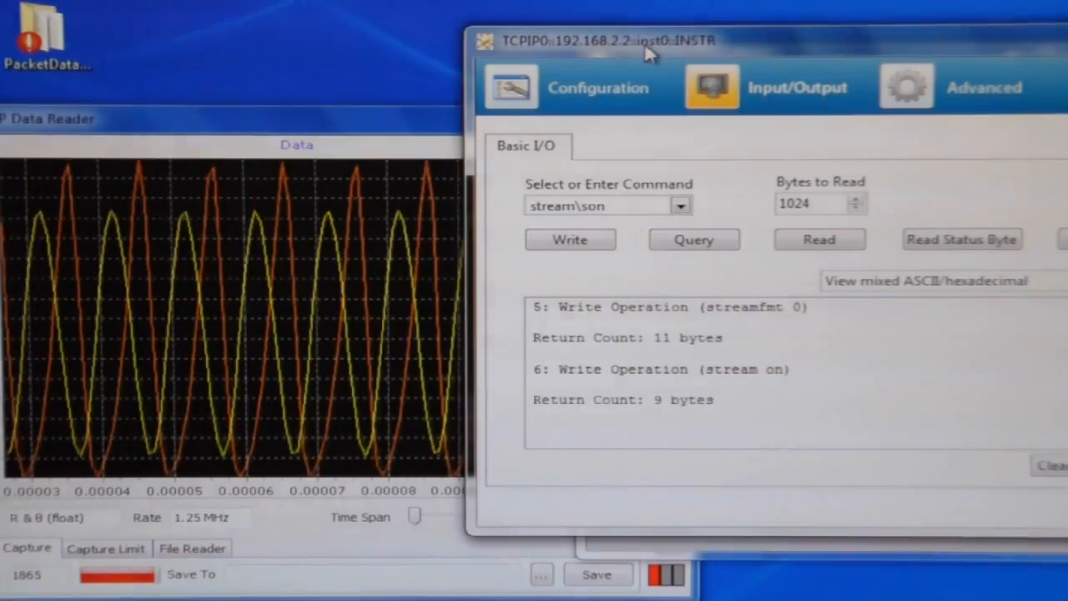
Step: Write stream off, streamch 1 and stream on, then autoscale the X and Y traces
click(601, 205)
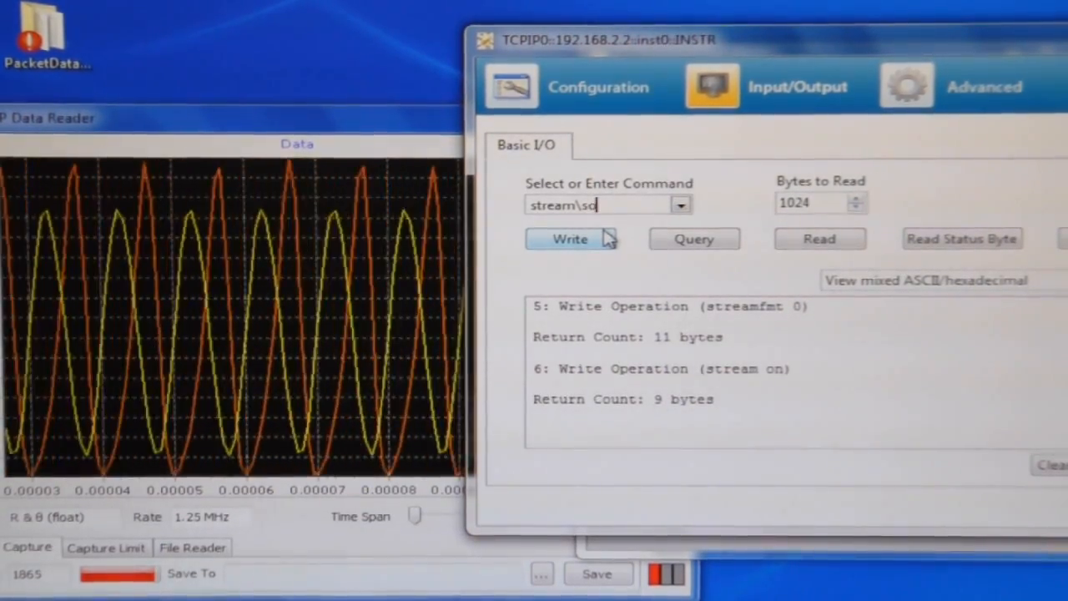
click(571, 239)
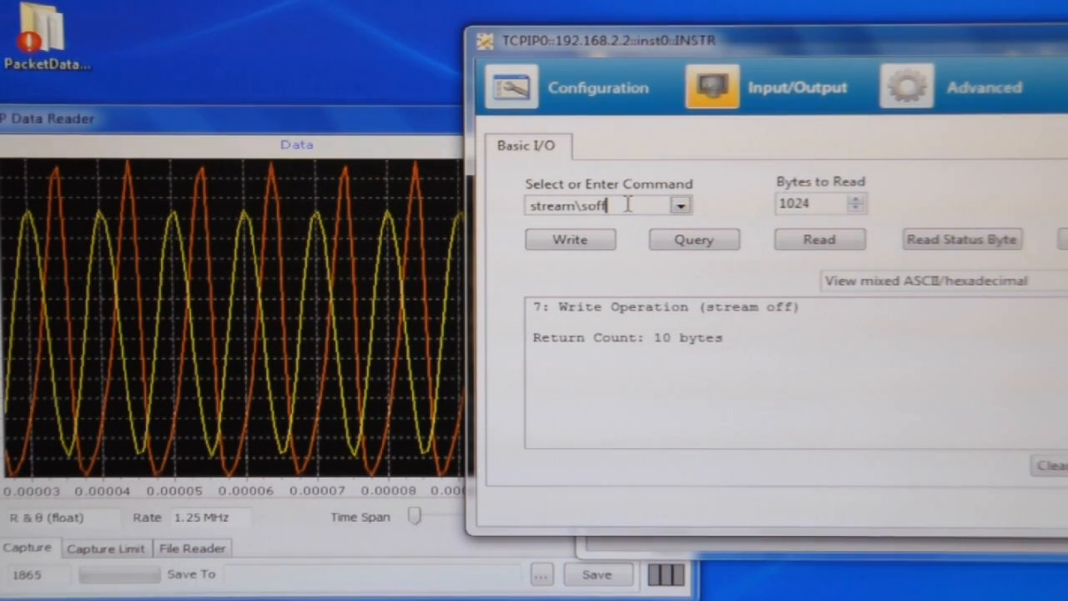
double_click(590, 205)
text(ch 1)
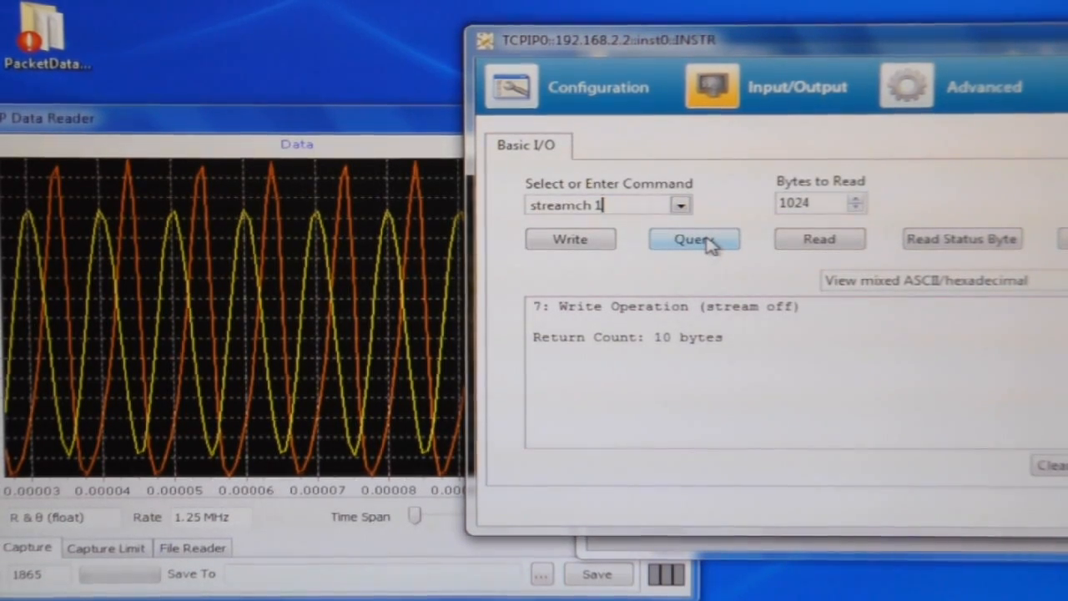
click(695, 240)
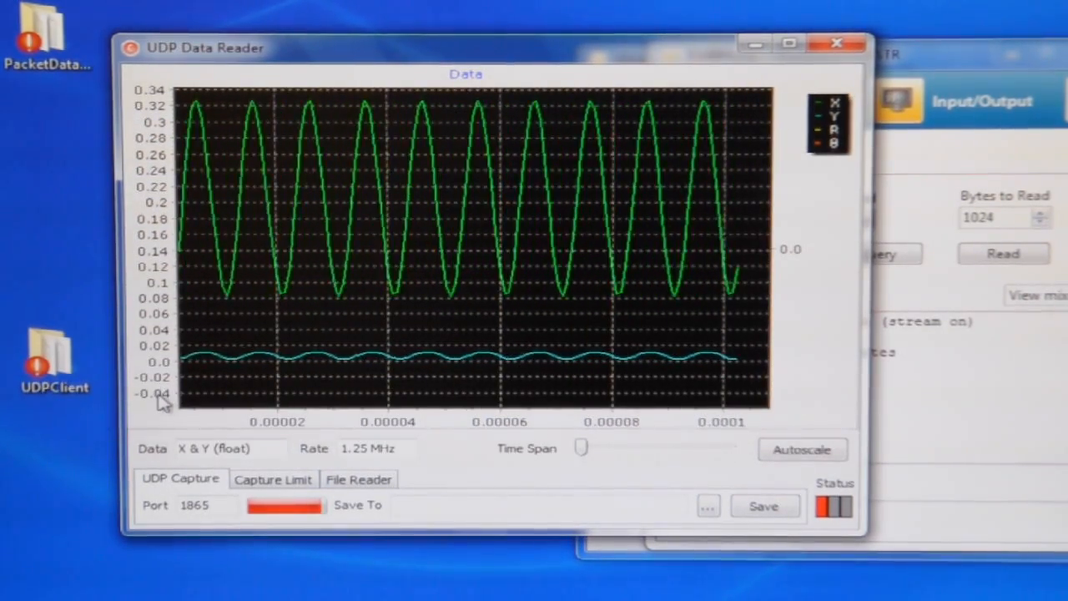
click(802, 449)
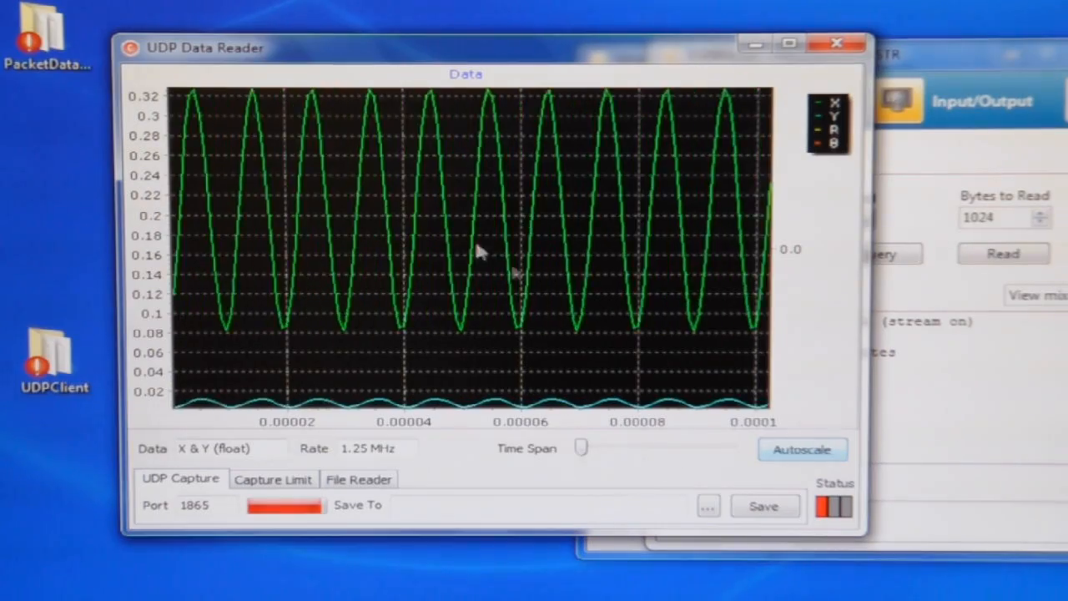